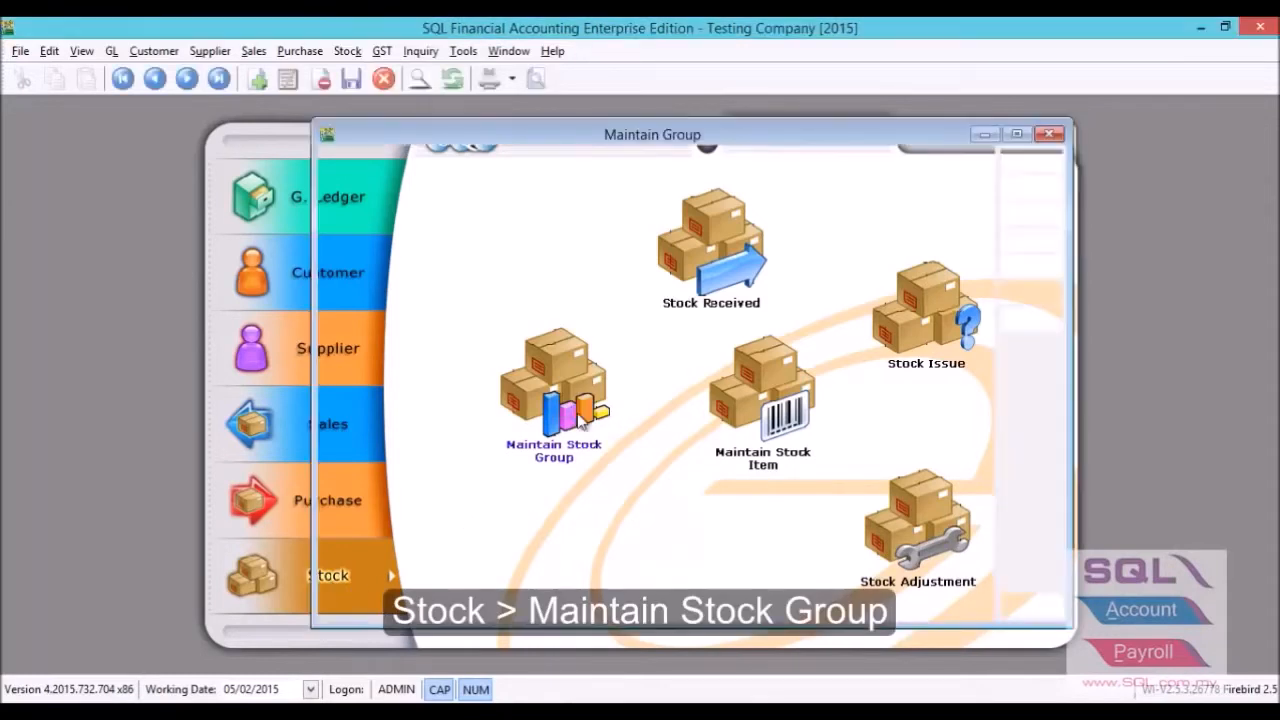
- Bring up the Maintain Stock Group list from the Stock module
{"action": "left_click", "coordinate": [552, 390]}
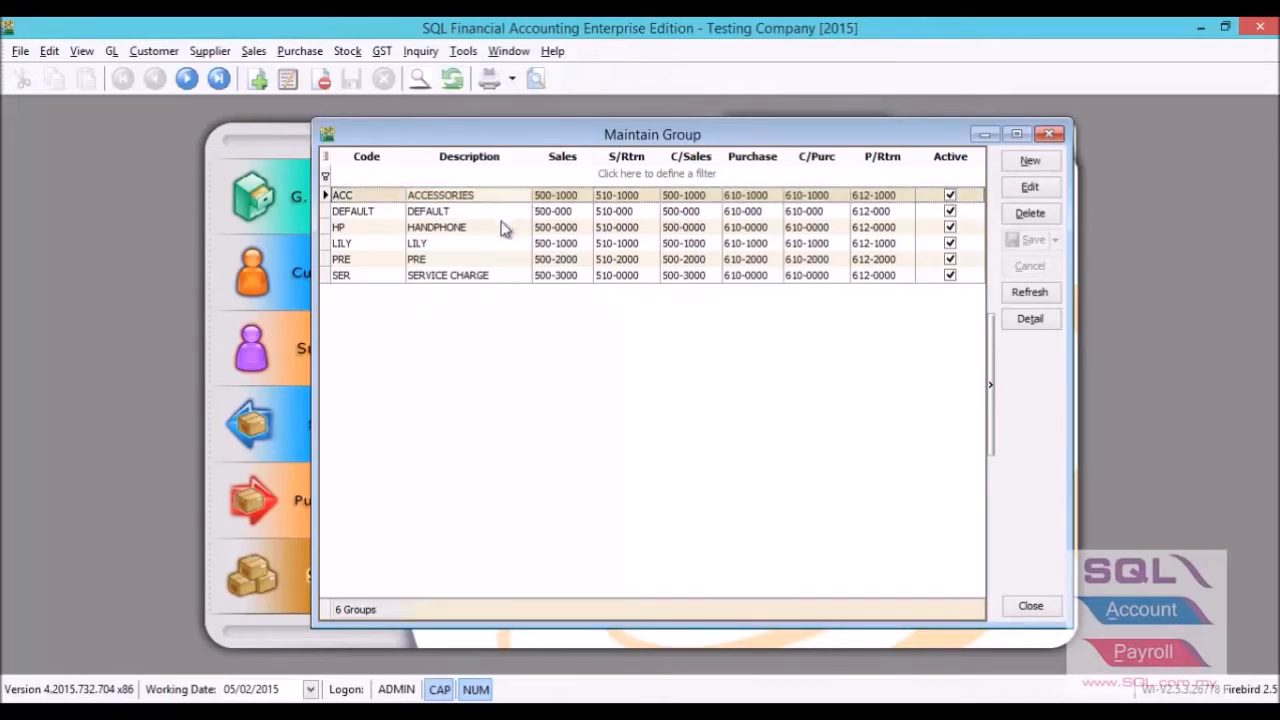
{"action": "left_click", "coordinate": [480, 276]}
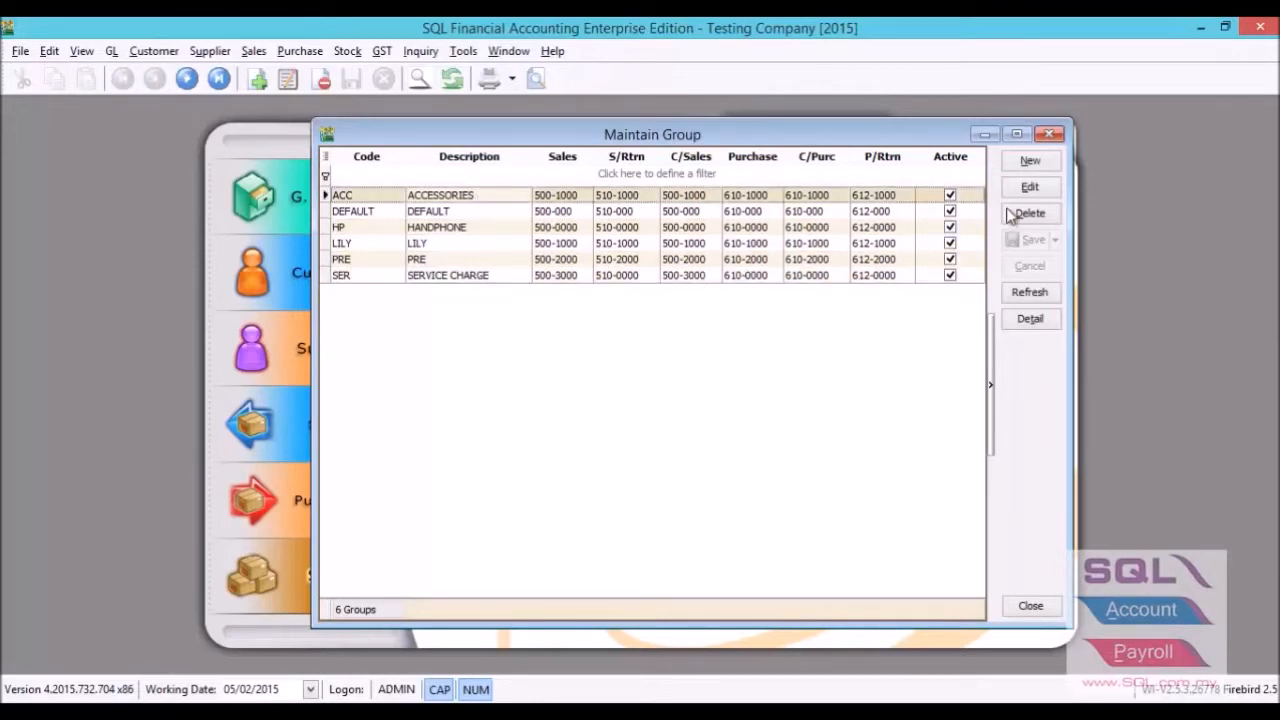
- Review group ACC: keep Weighted Average costing and SALES-ACCESSORIES (500-1000) sales account, then leave without saving
{"action": "left_click", "coordinate": [1028, 186]}
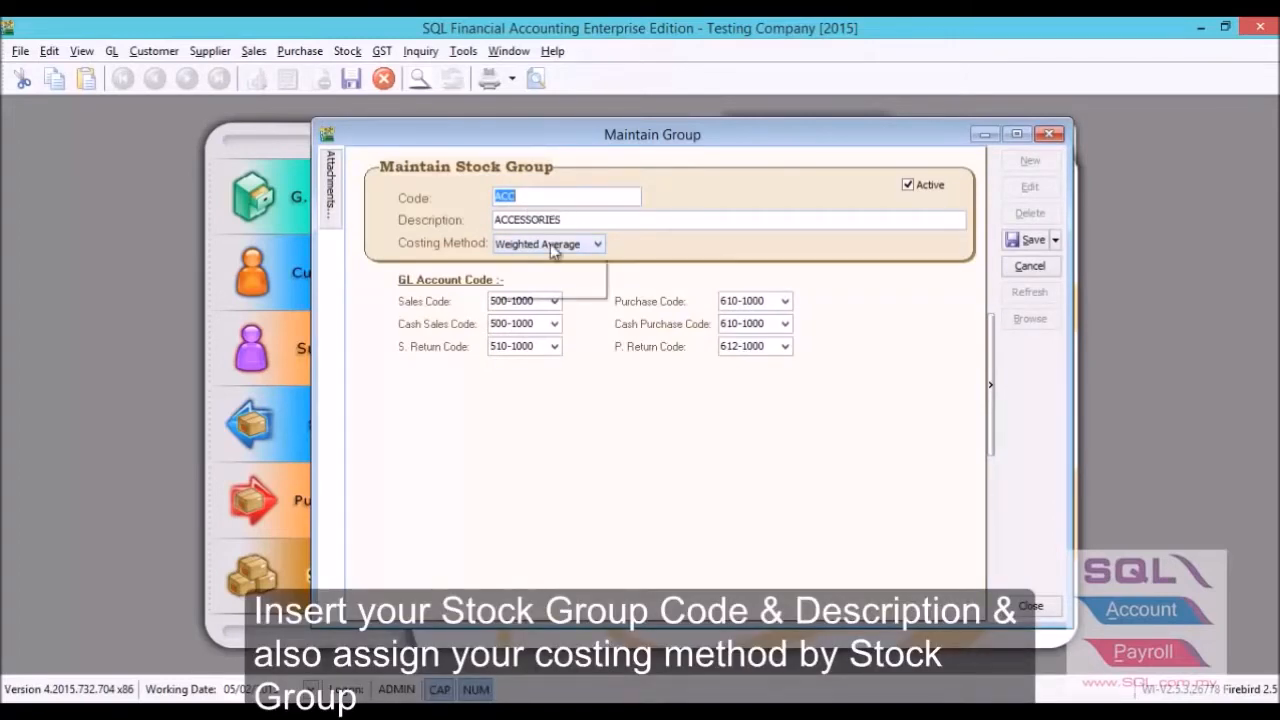
{"action": "left_click", "coordinate": [596, 244]}
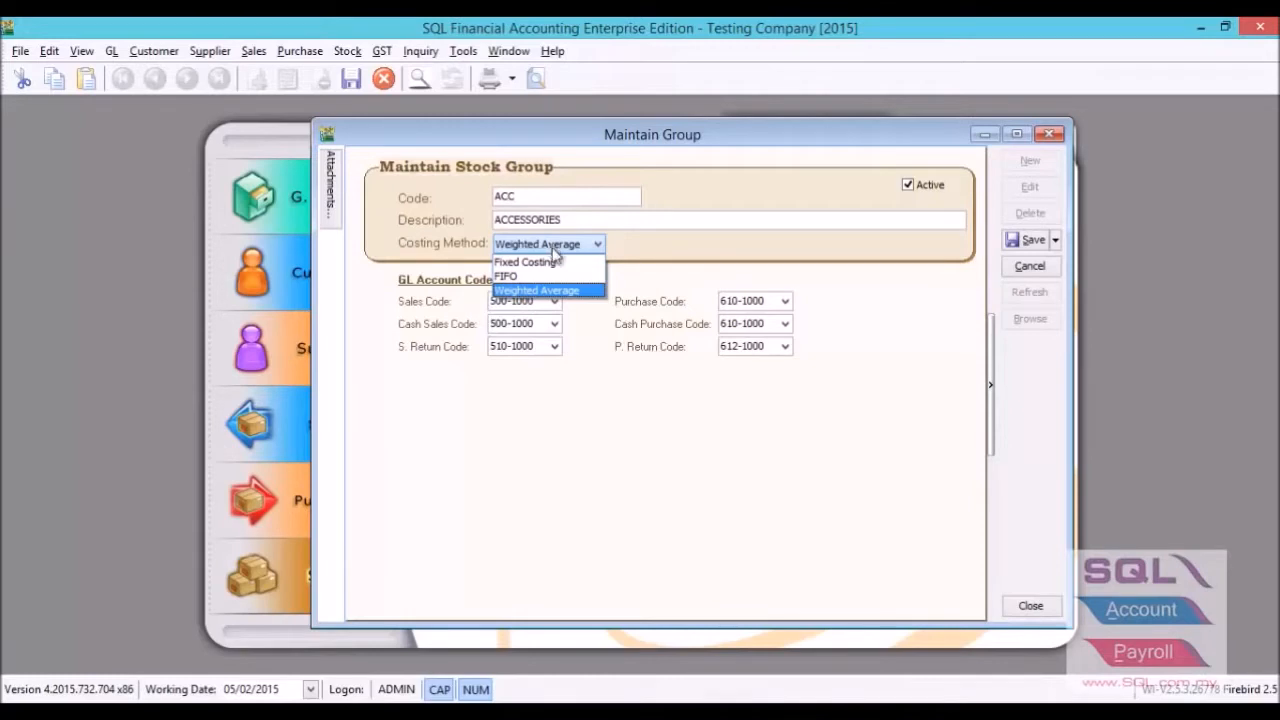
{"action": "mouse_move", "coordinate": [548, 292]}
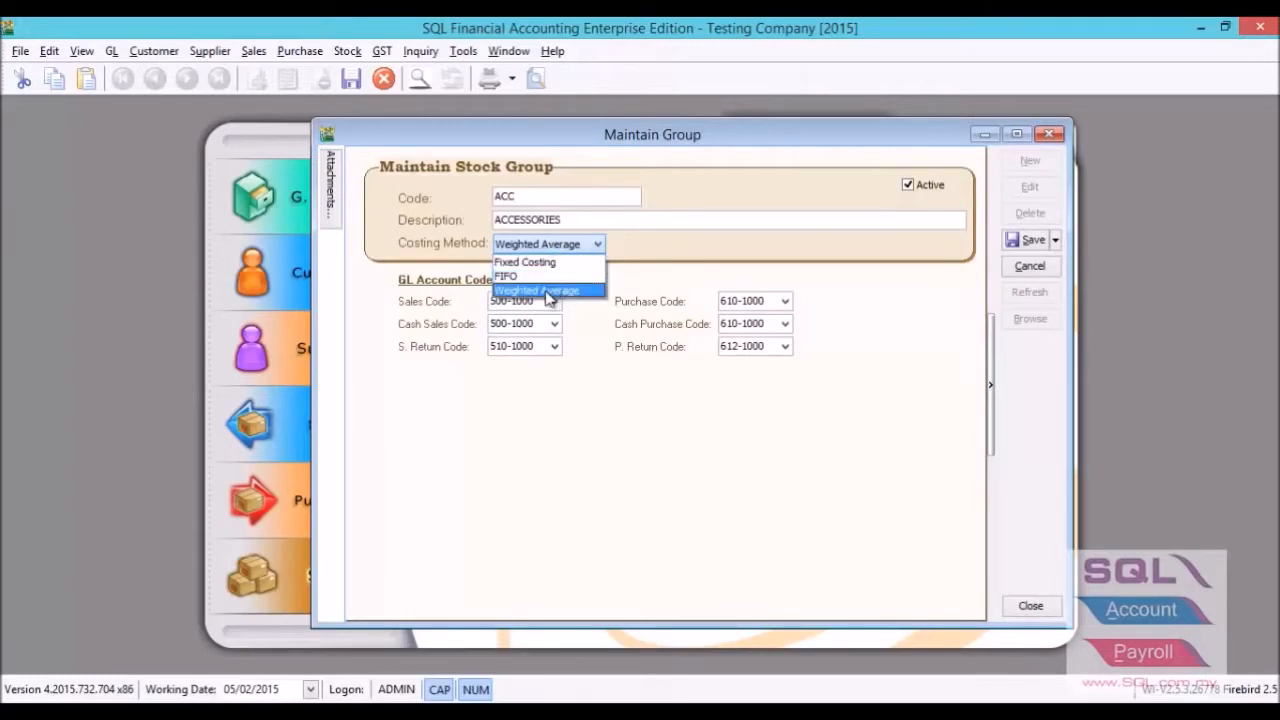
{"action": "left_click", "coordinate": [536, 290]}
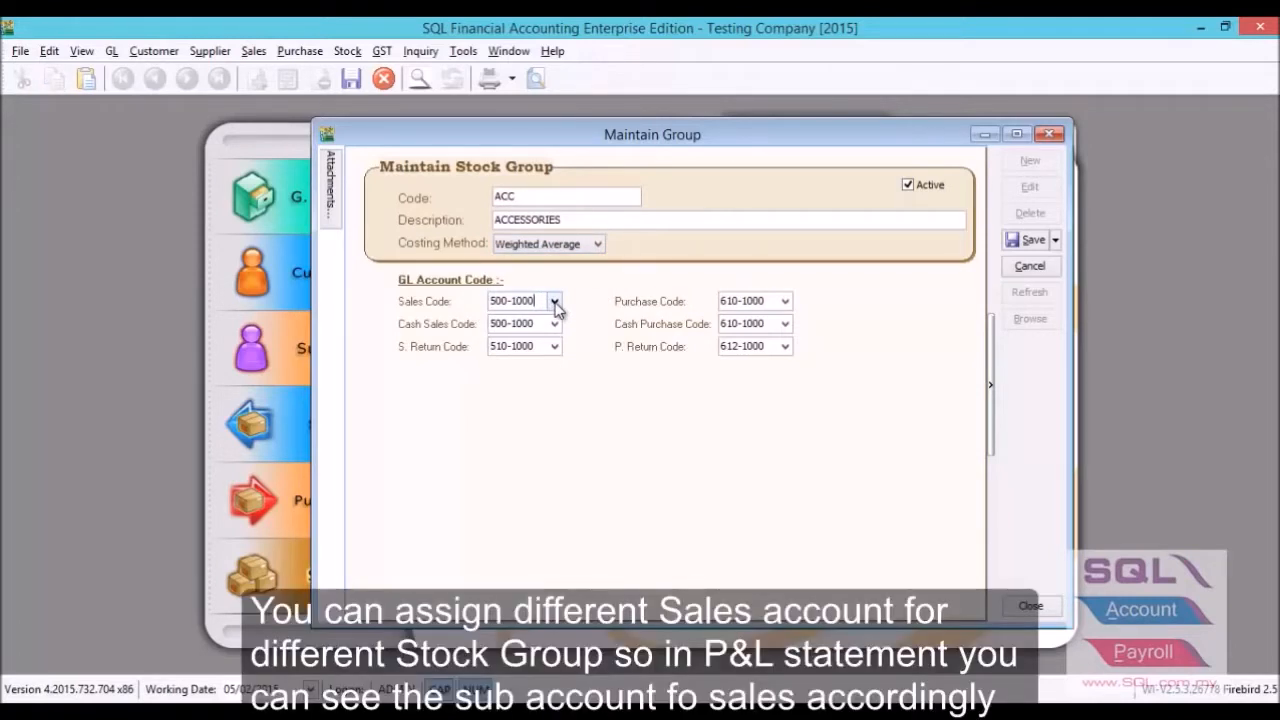
{"action": "left_click", "coordinate": [554, 300]}
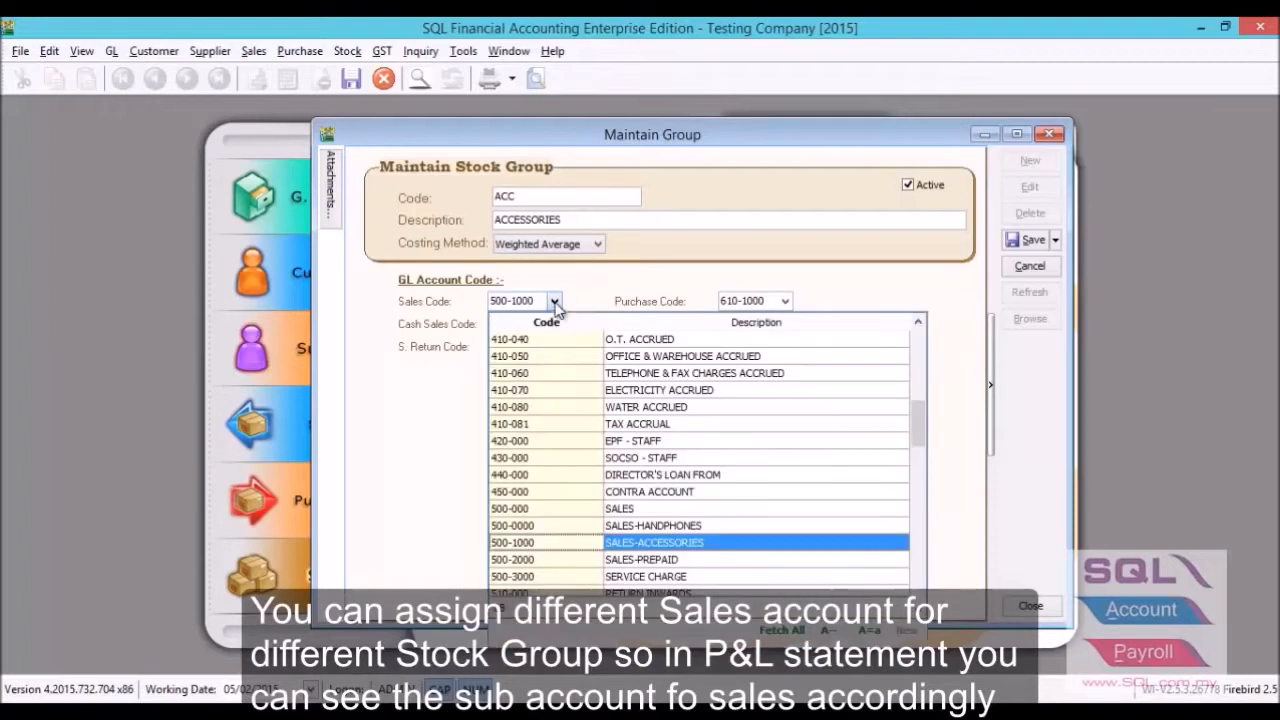
{"action": "mouse_move", "coordinate": [614, 550]}
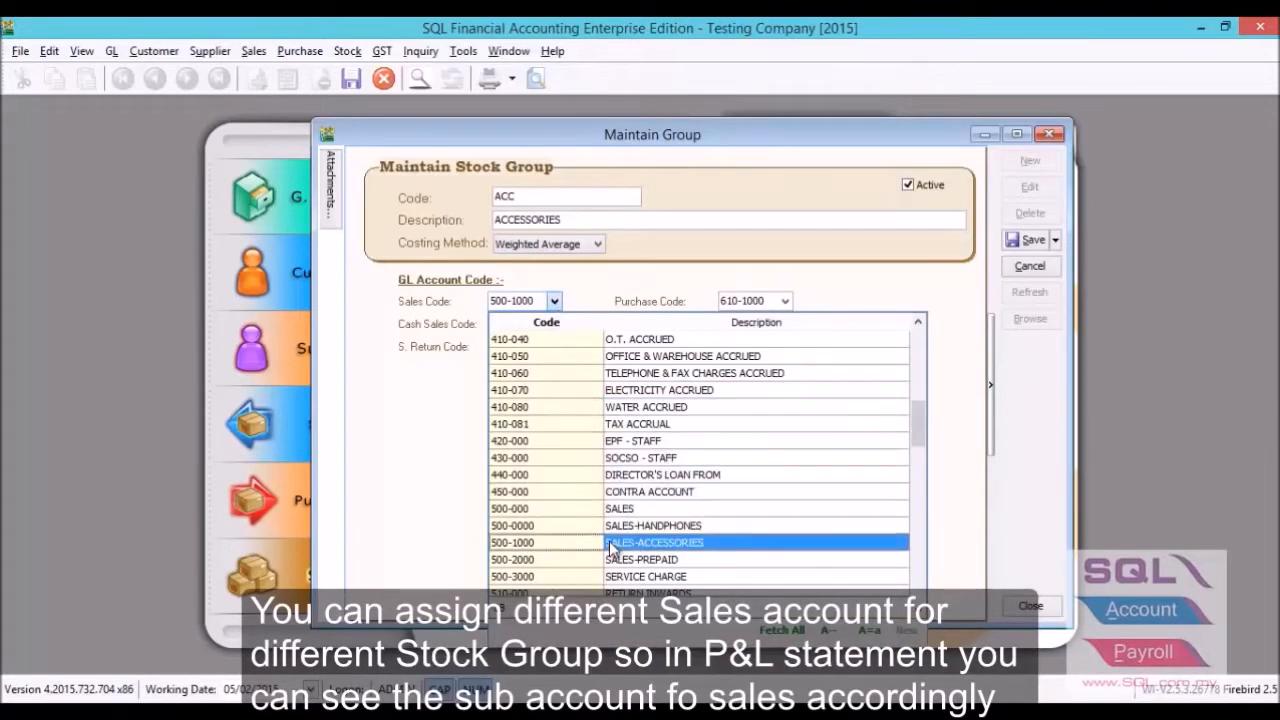
{"action": "left_click", "coordinate": [656, 542]}
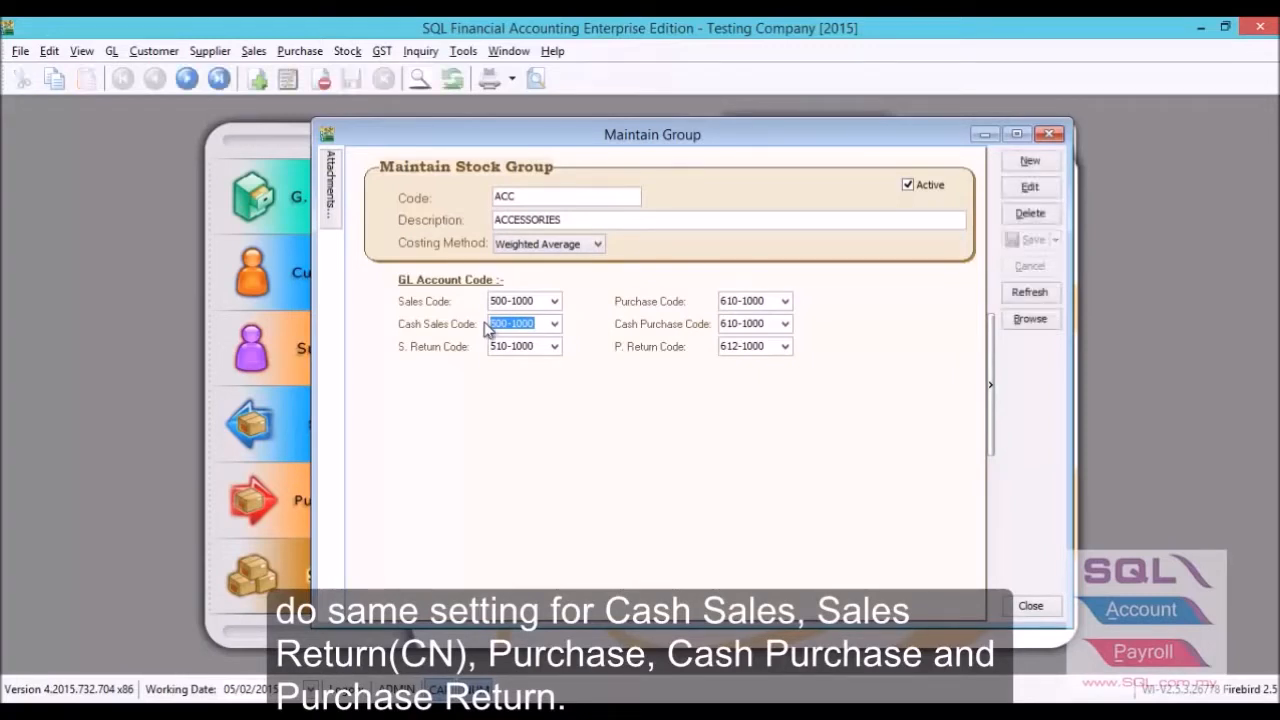
{"action": "left_click", "coordinate": [1030, 604]}
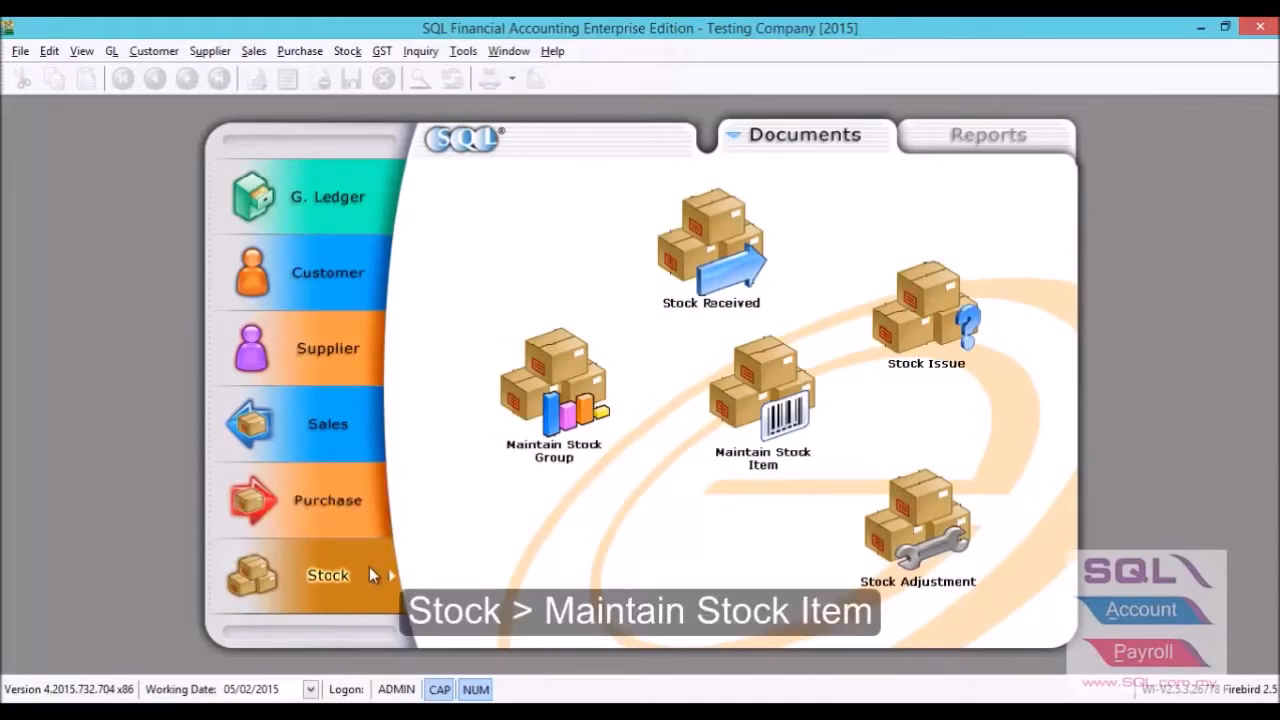
{"action": "mouse_move", "coordinate": [762, 410]}
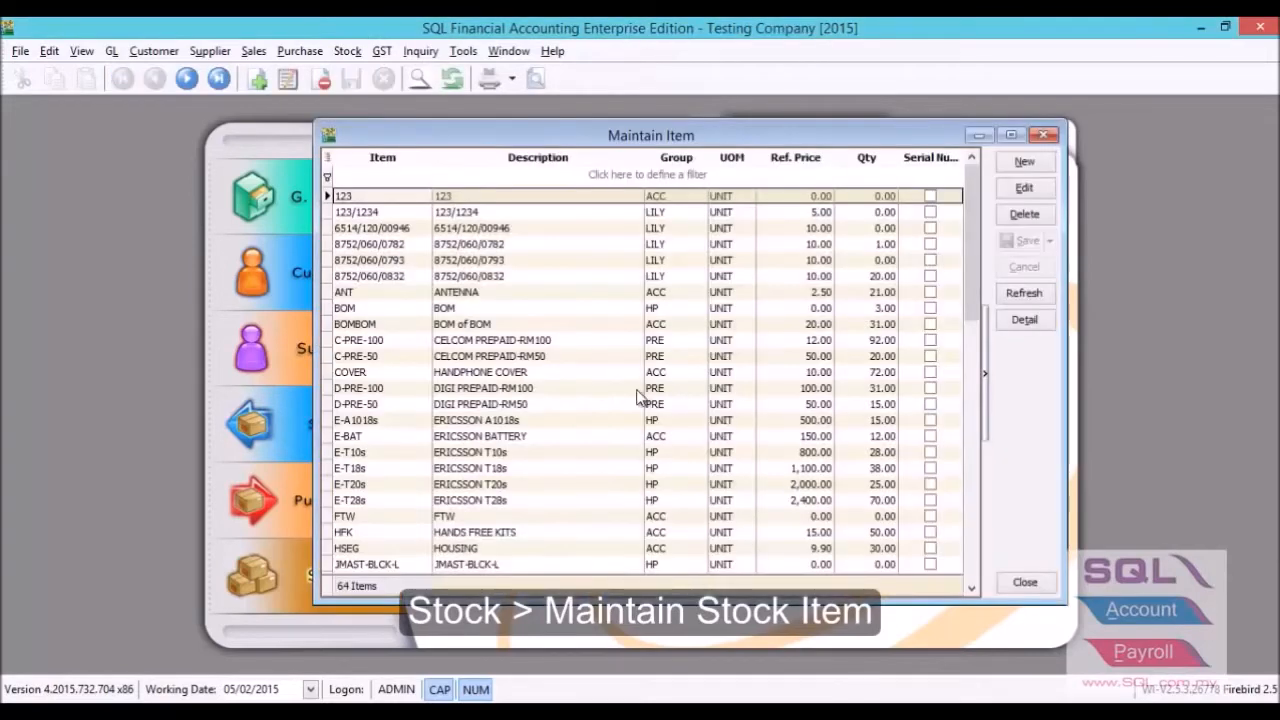
{"action": "mouse_move", "coordinate": [578, 504]}
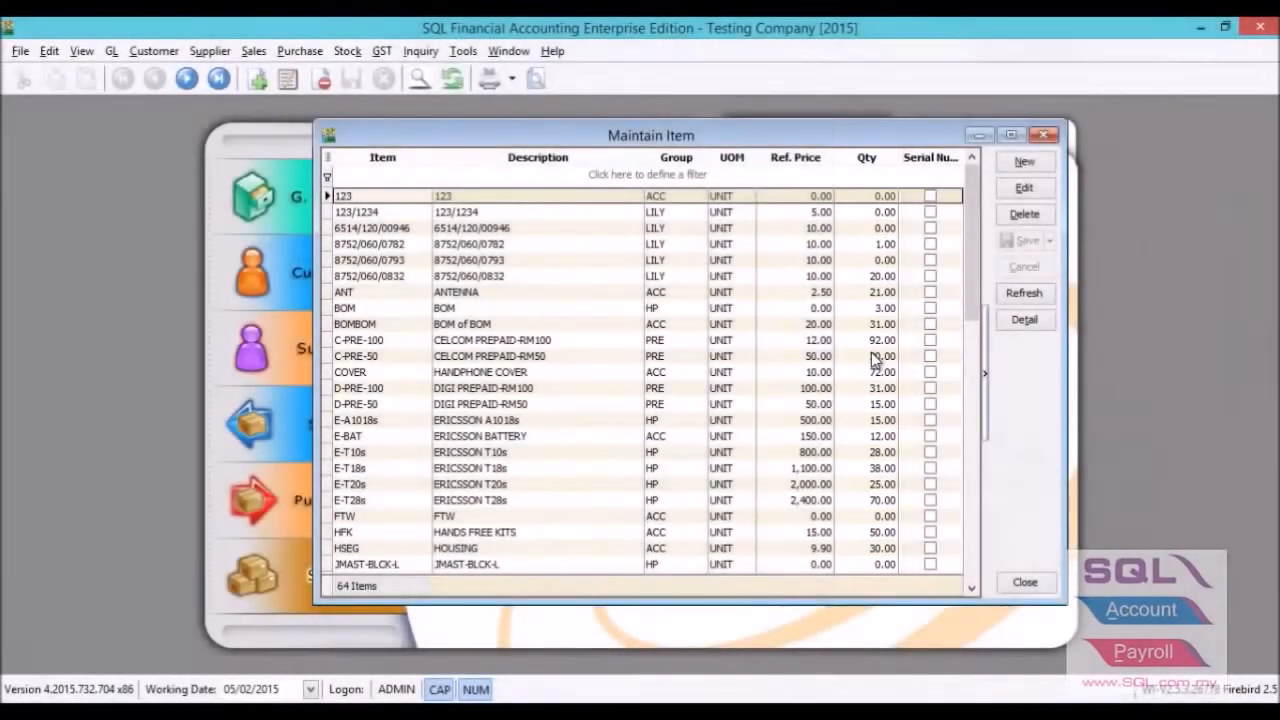
- Bring up the Maintain Stock Item list showing existing items
{"action": "left_click", "coordinate": [1024, 188]}
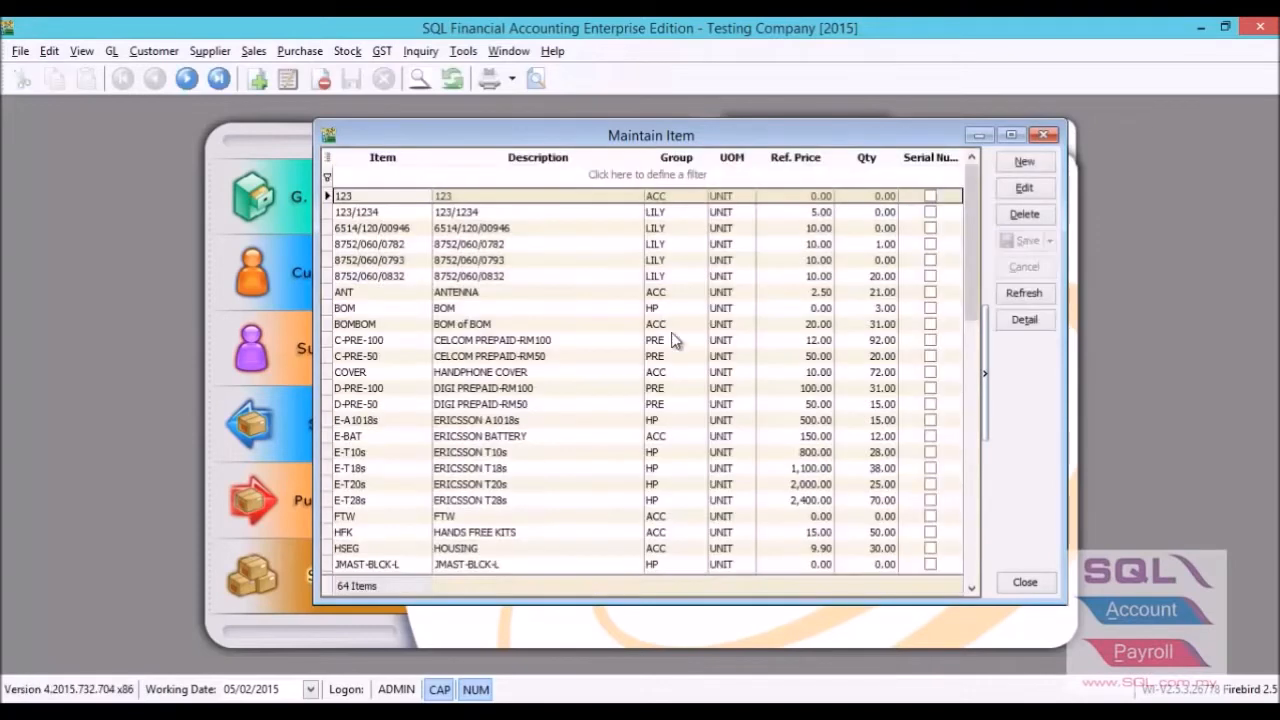
- Create a new stock item with code IP6 and description IPHONE 6
{"action": "left_click", "coordinate": [1024, 160]}
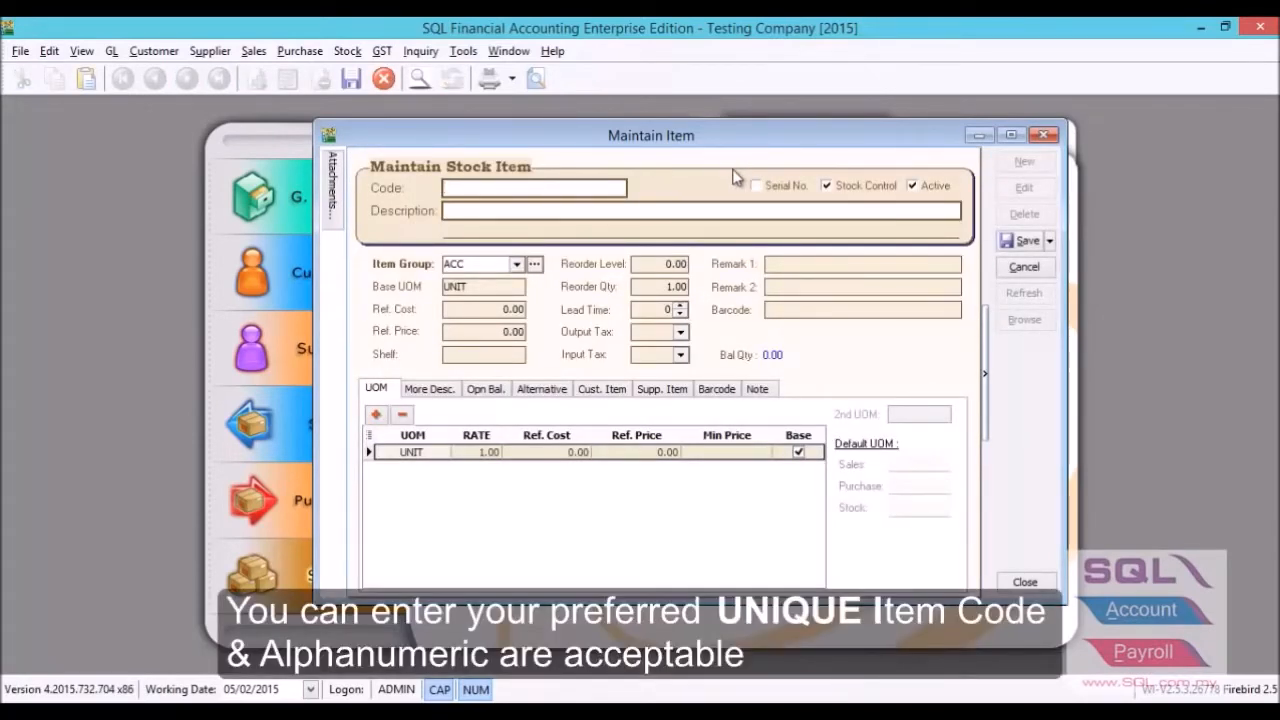
{"action": "type", "text": "IP6"}
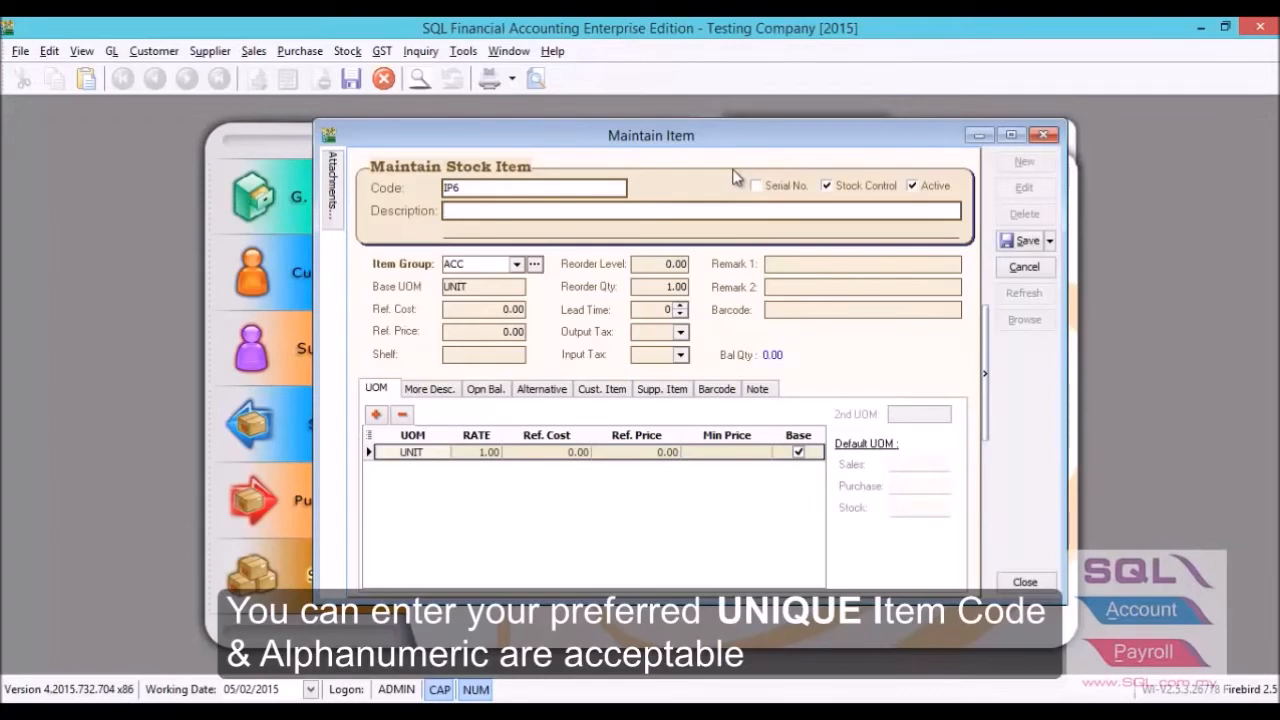
{"action": "type", "text": "IPH"}
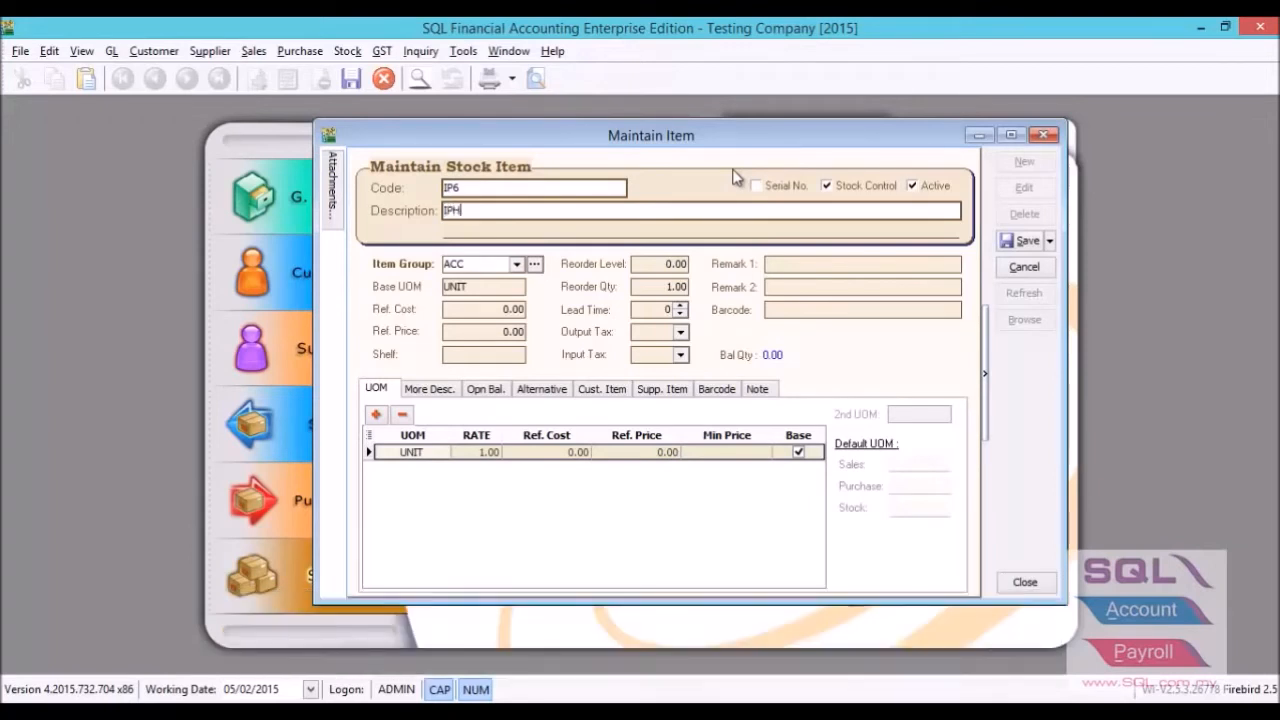
{"action": "type", "text": "ONE 6"}
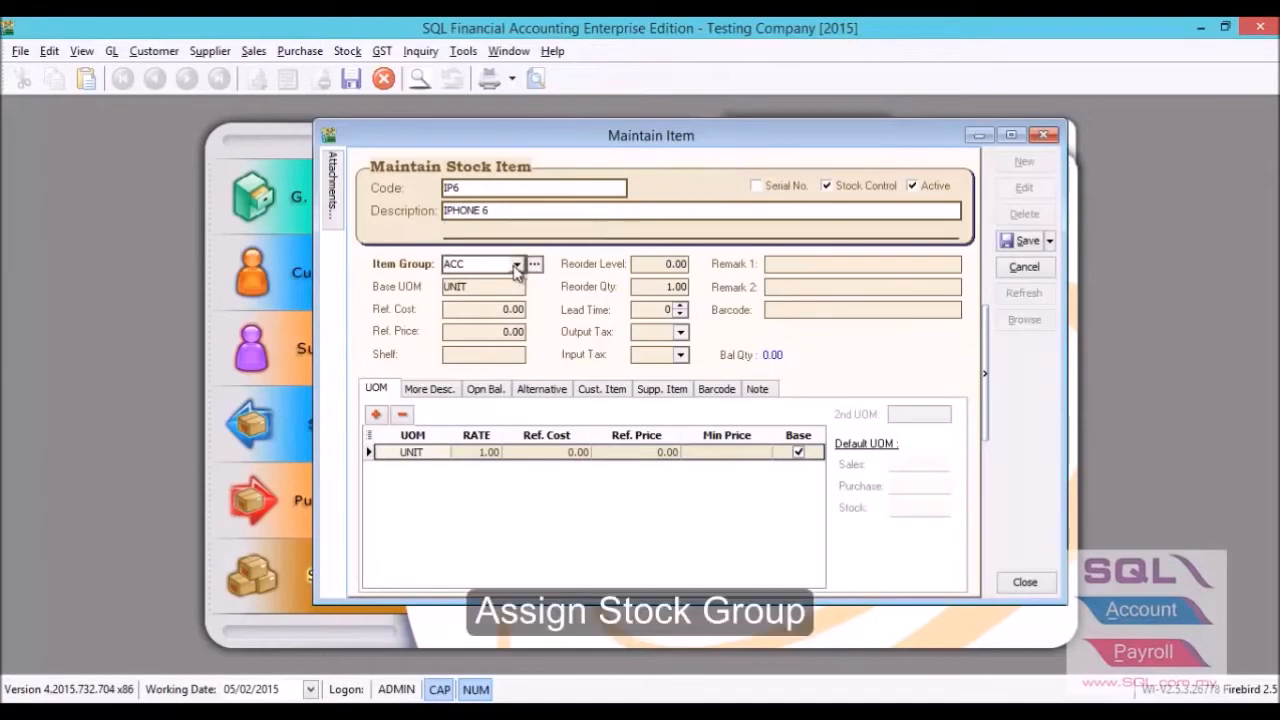
- Assign group HP (HANDPHONE) and enter Ref Cost 2009.00 and Ref Price 3229.00
{"action": "left_click", "coordinate": [516, 264]}
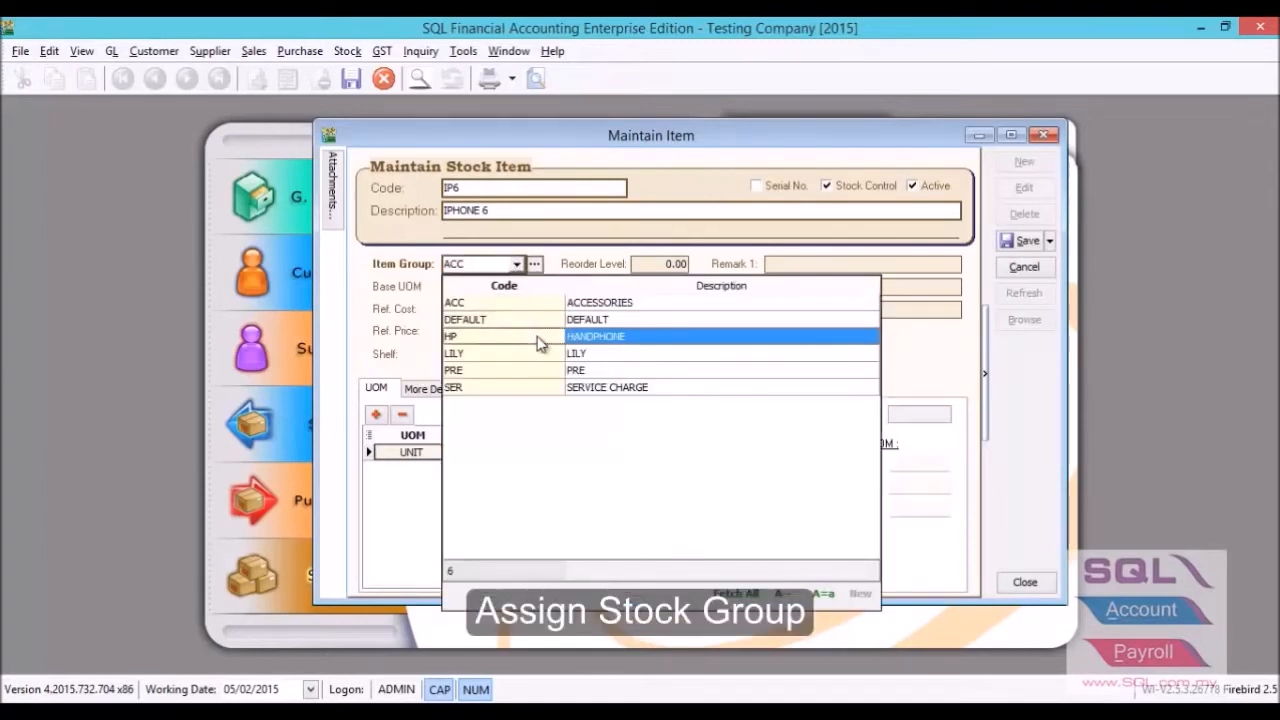
{"action": "left_click", "coordinate": [450, 336]}
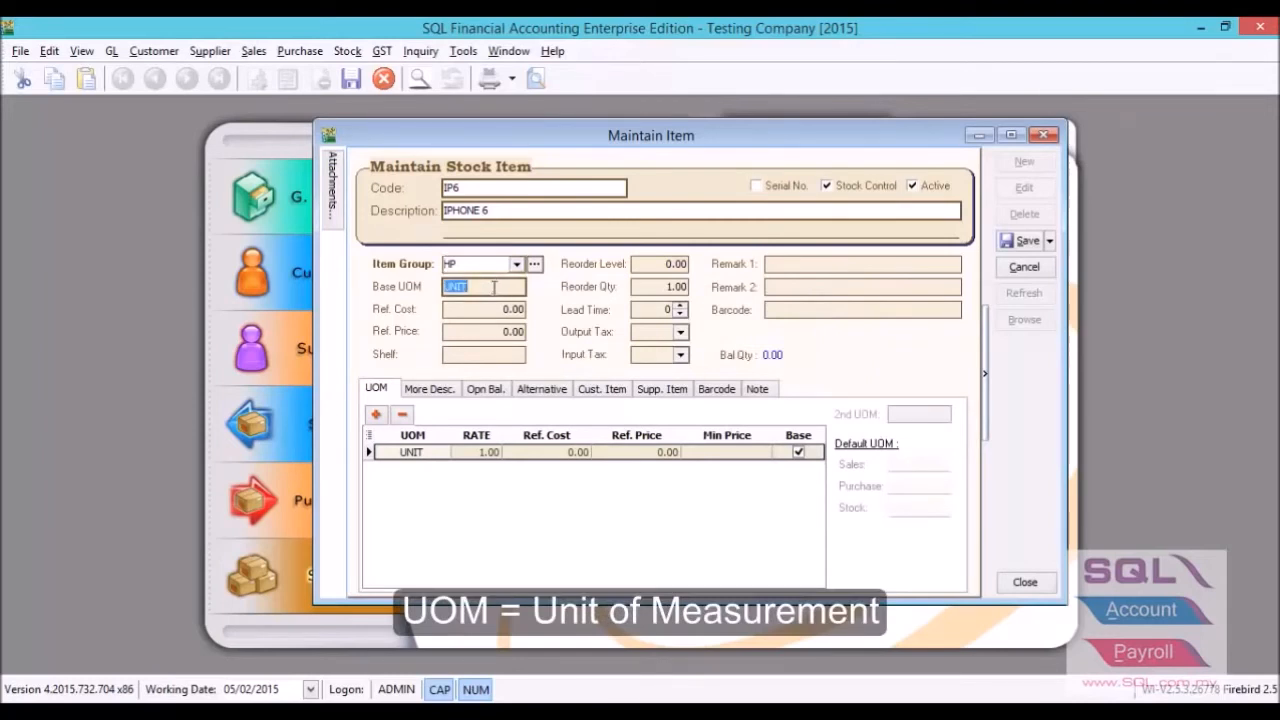
{"action": "left_click", "coordinate": [484, 308]}
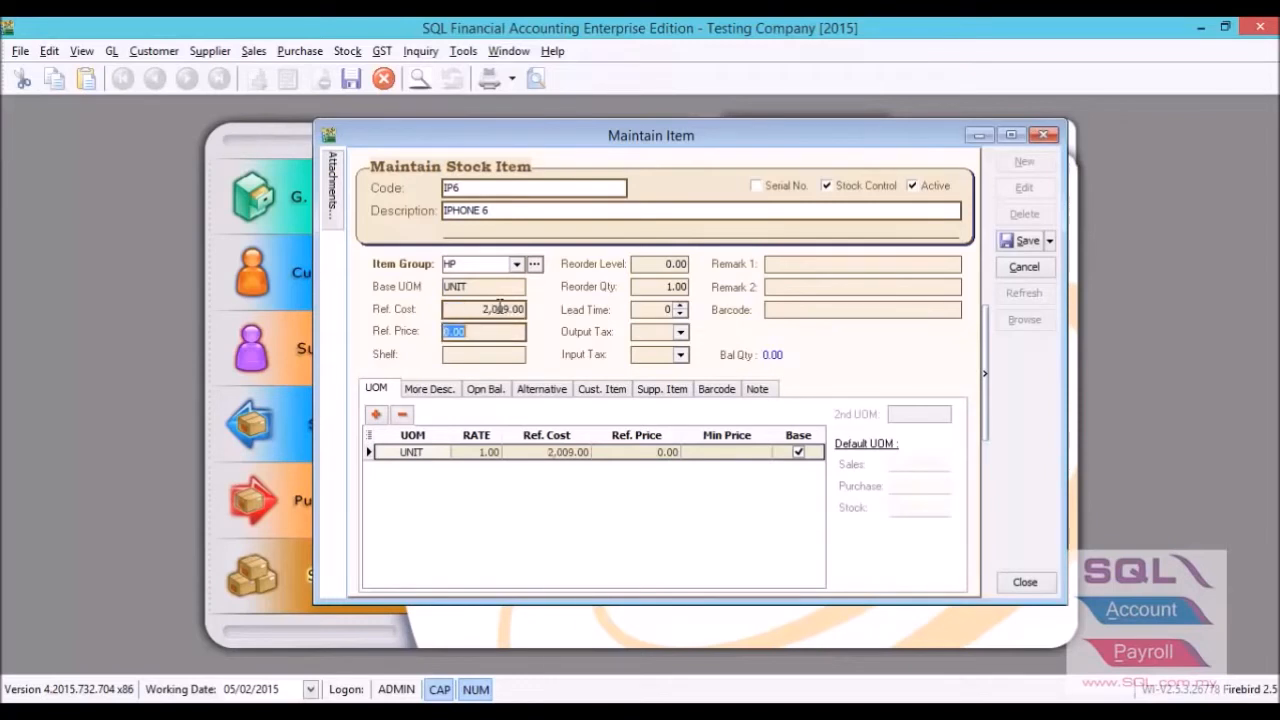
{"action": "type", "text": "3229.00"}
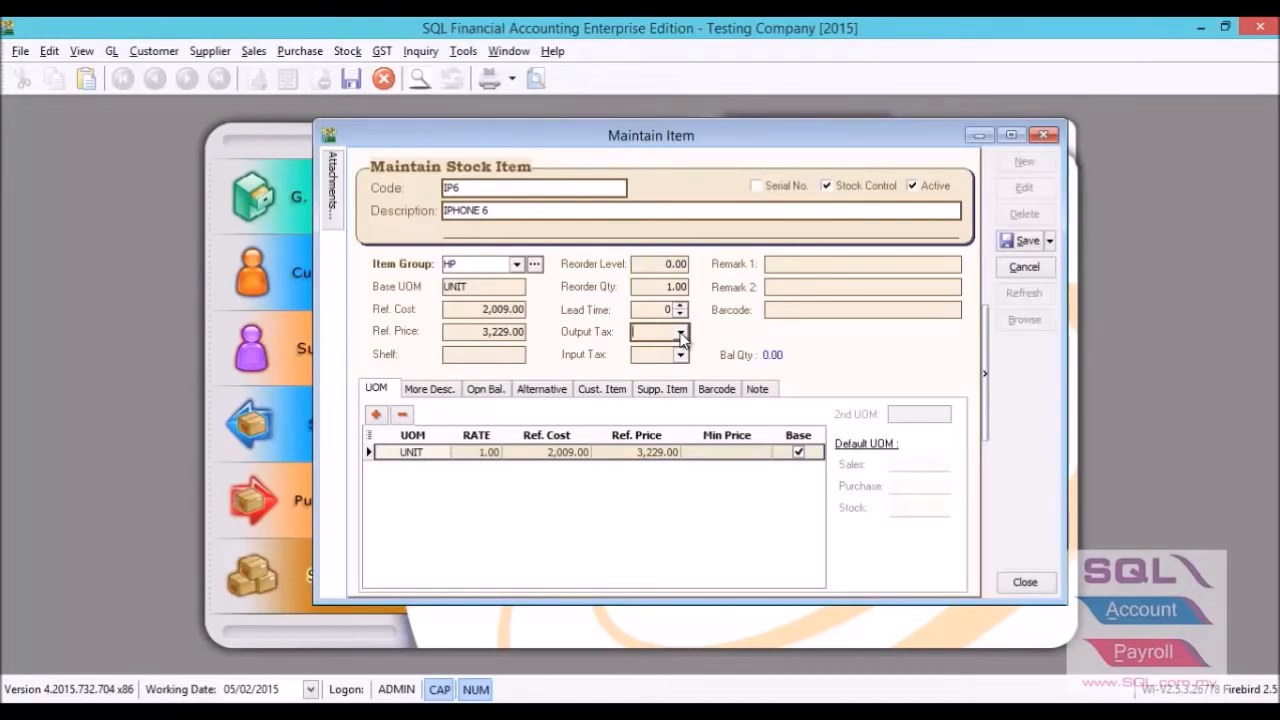
- Add a second UOM CTN at rate 12 with its own ref cost and ref price
{"action": "left_click", "coordinate": [376, 414]}
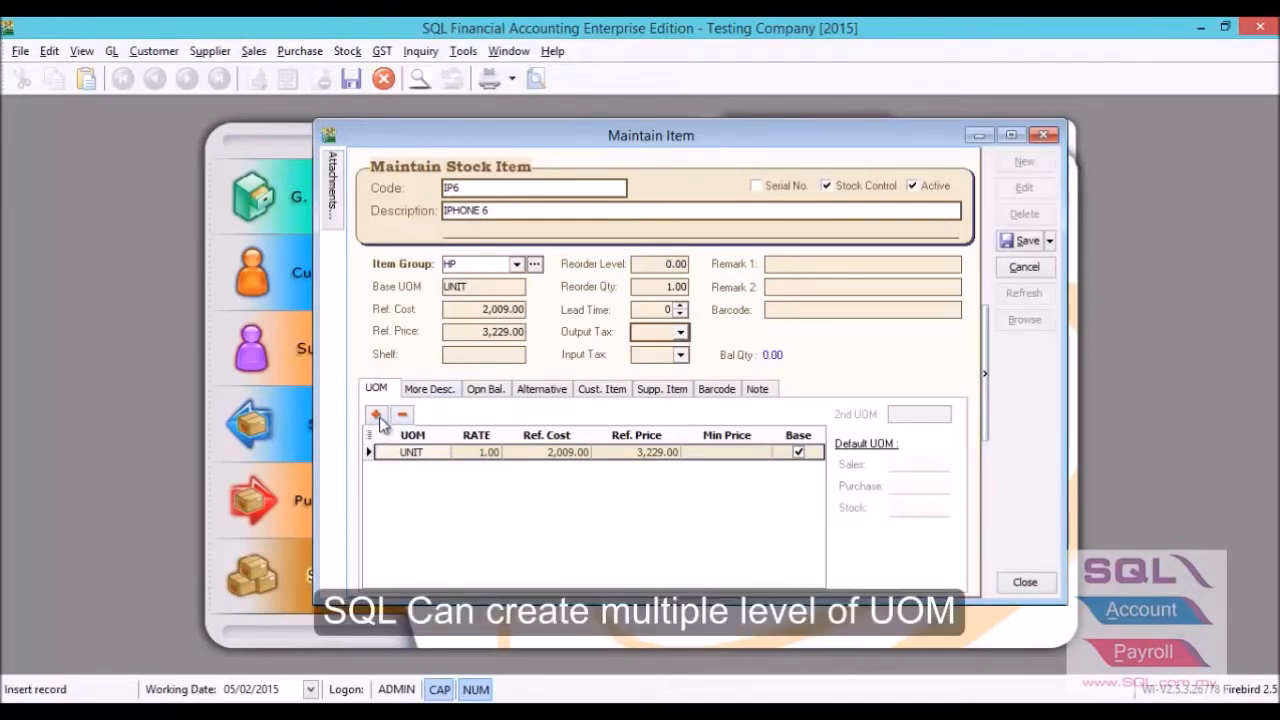
{"action": "left_click", "coordinate": [376, 414]}
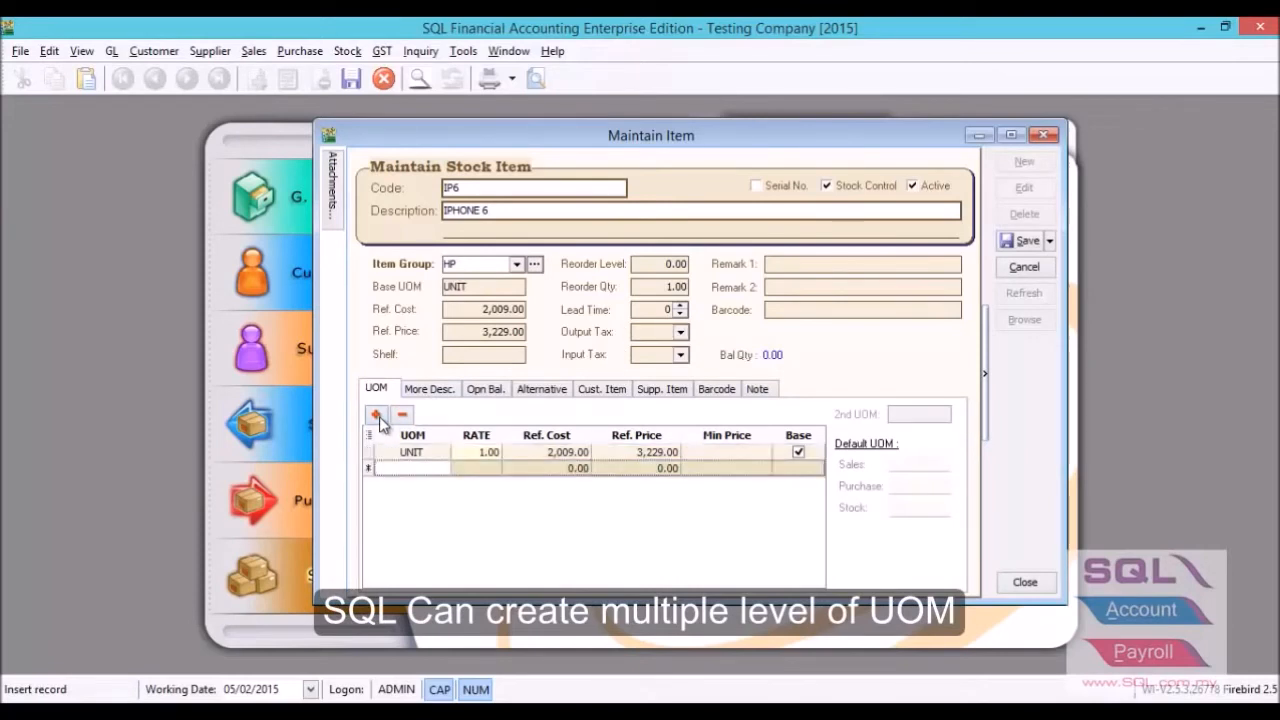
{"action": "type", "text": "CTN"}
{"action": "left_click", "coordinate": [636, 468]}
{"action": "type", "text": "38,000"}
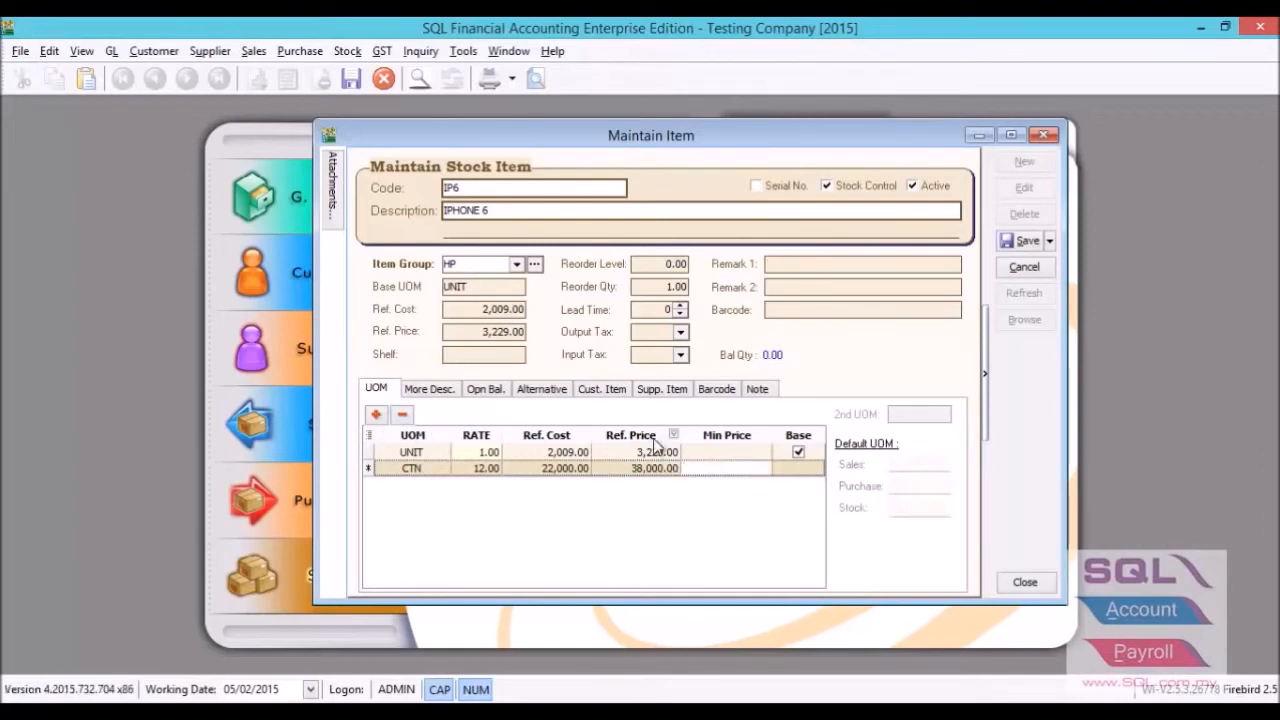
{"action": "left_click", "coordinate": [726, 452]}
{"action": "type", "text": "3,000"}
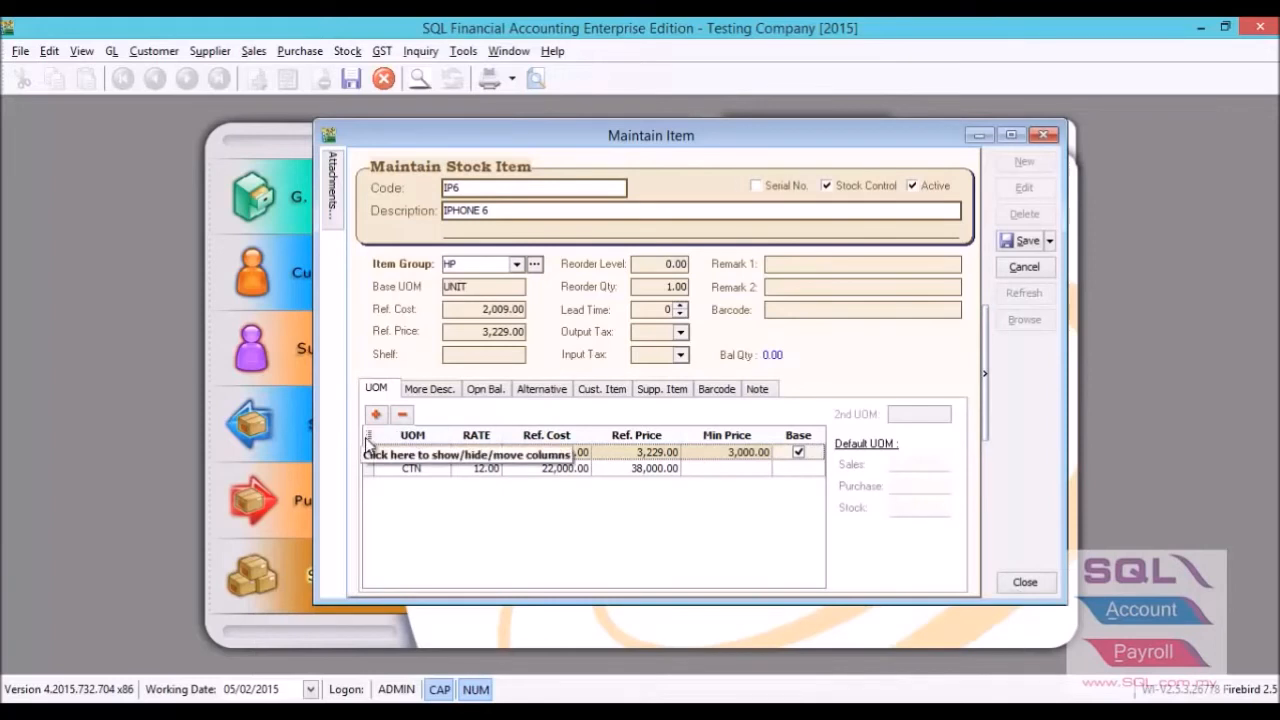
{"action": "left_click", "coordinate": [370, 452]}
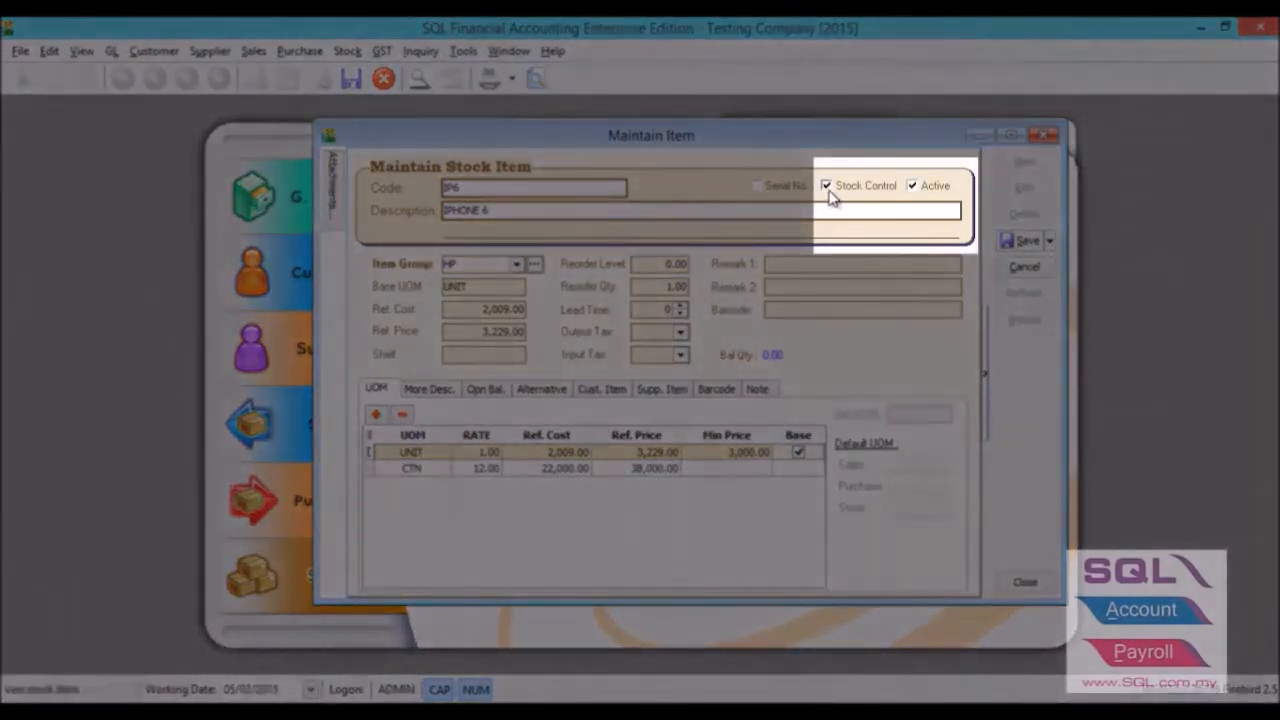
- Save the IP6 iPHONE 6 item and close the Maintain Item window
{"action": "left_click", "coordinate": [828, 184]}
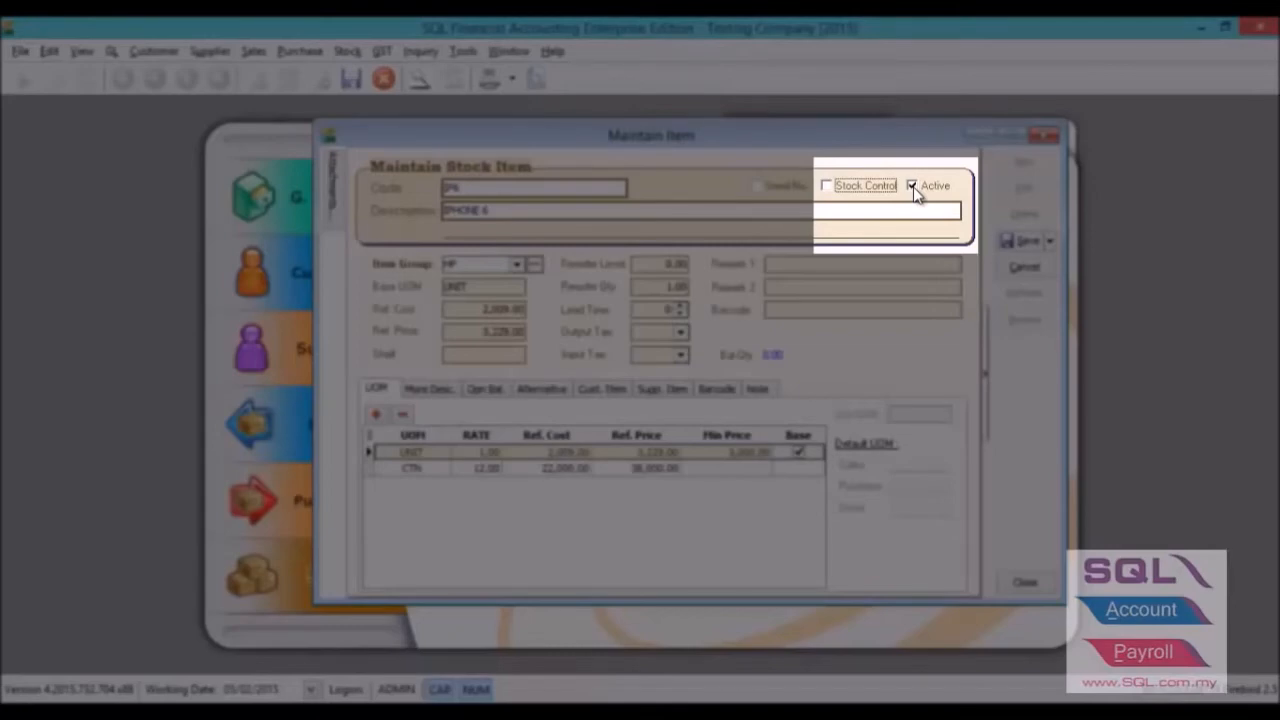
{"action": "left_click", "coordinate": [912, 184]}
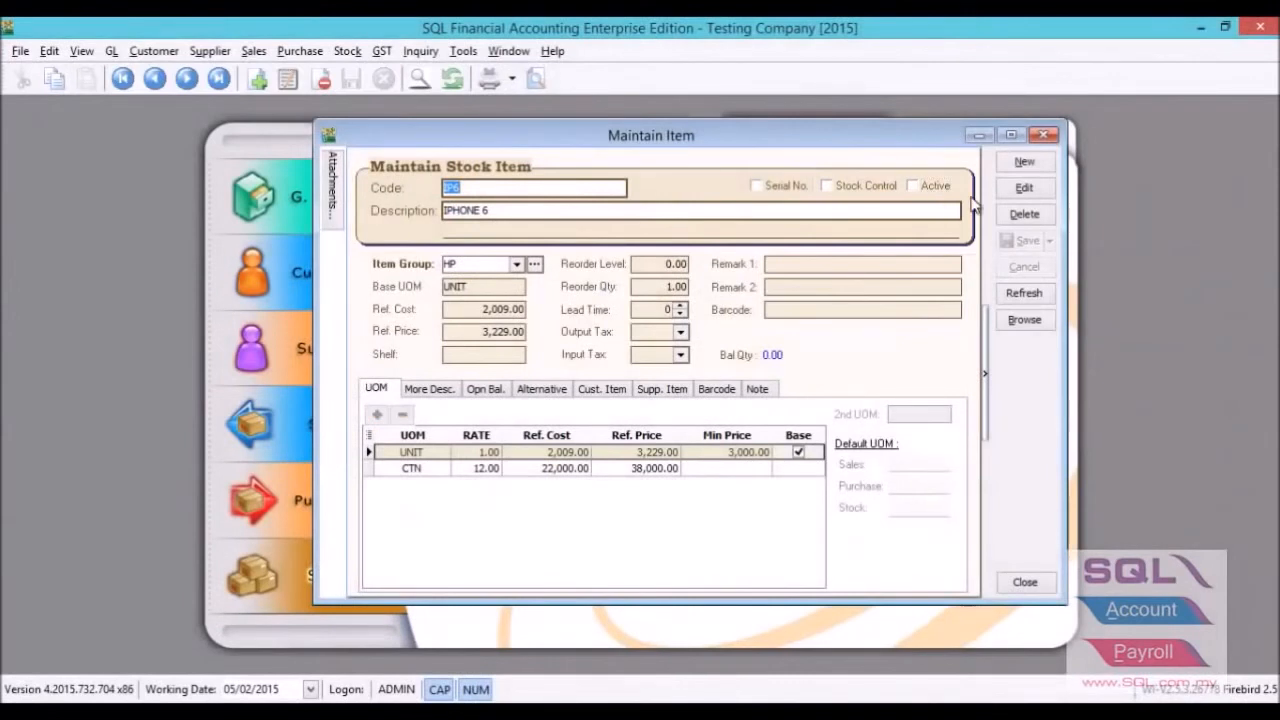
{"action": "left_click", "coordinate": [1024, 582]}
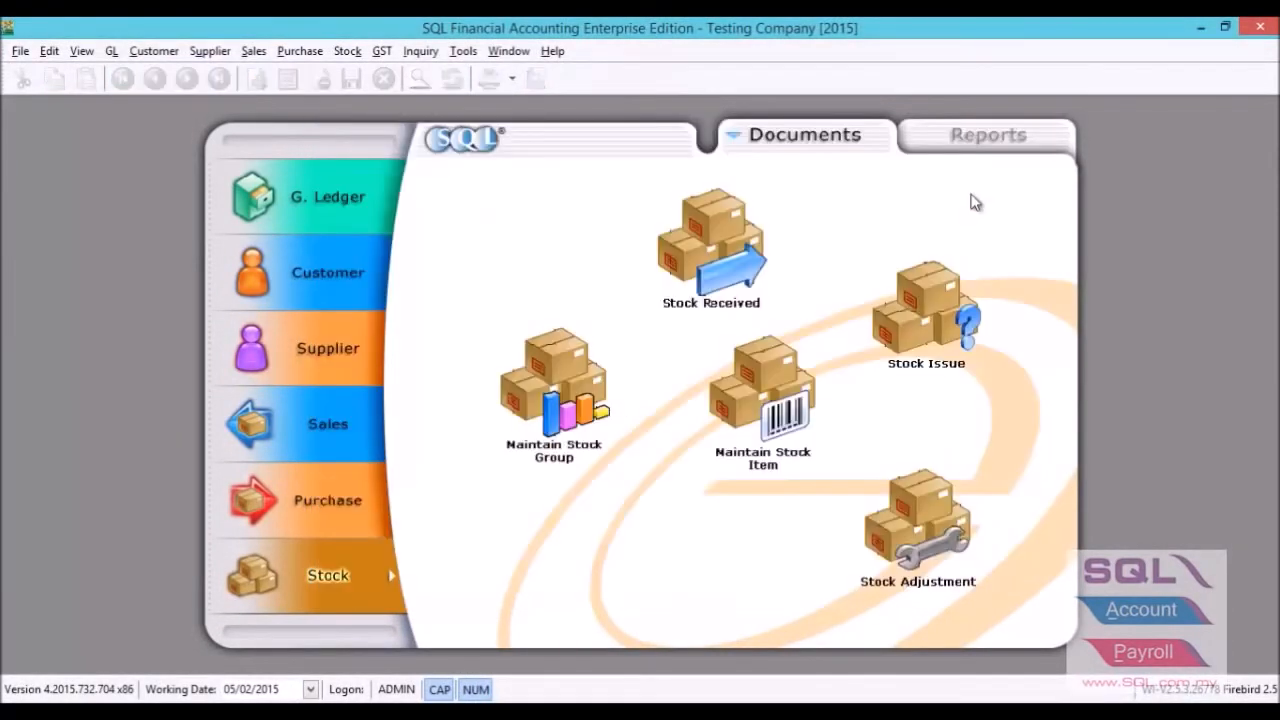
{"action": "mouse_move", "coordinate": [988, 196]}
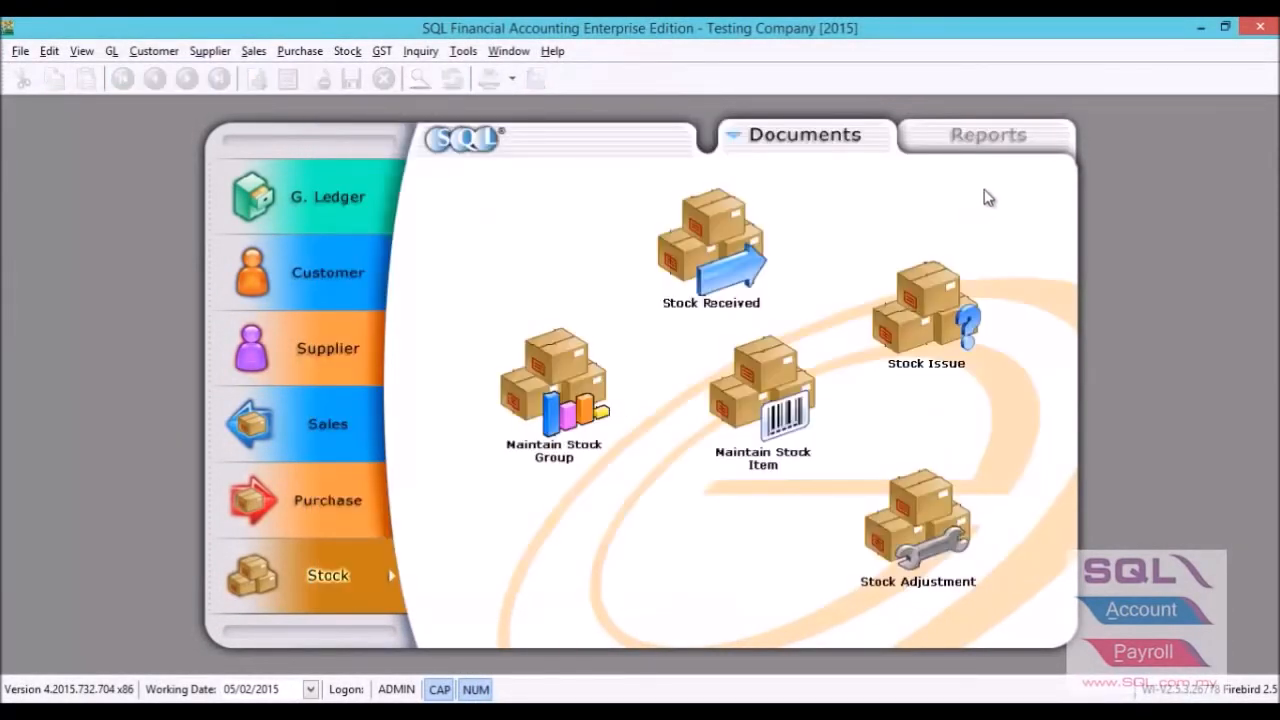
- Reach the Unit Price priority settings under Tools > Options
{"action": "left_click", "coordinate": [462, 52]}
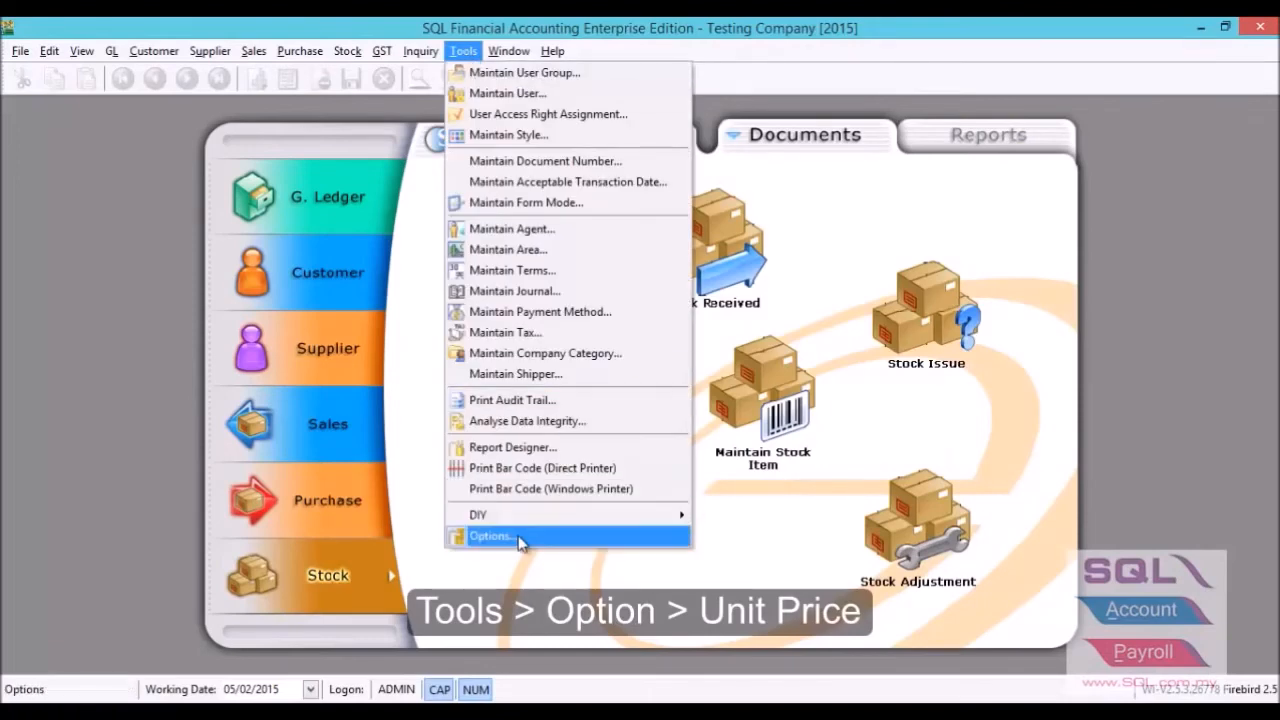
{"action": "left_click", "coordinate": [490, 536]}
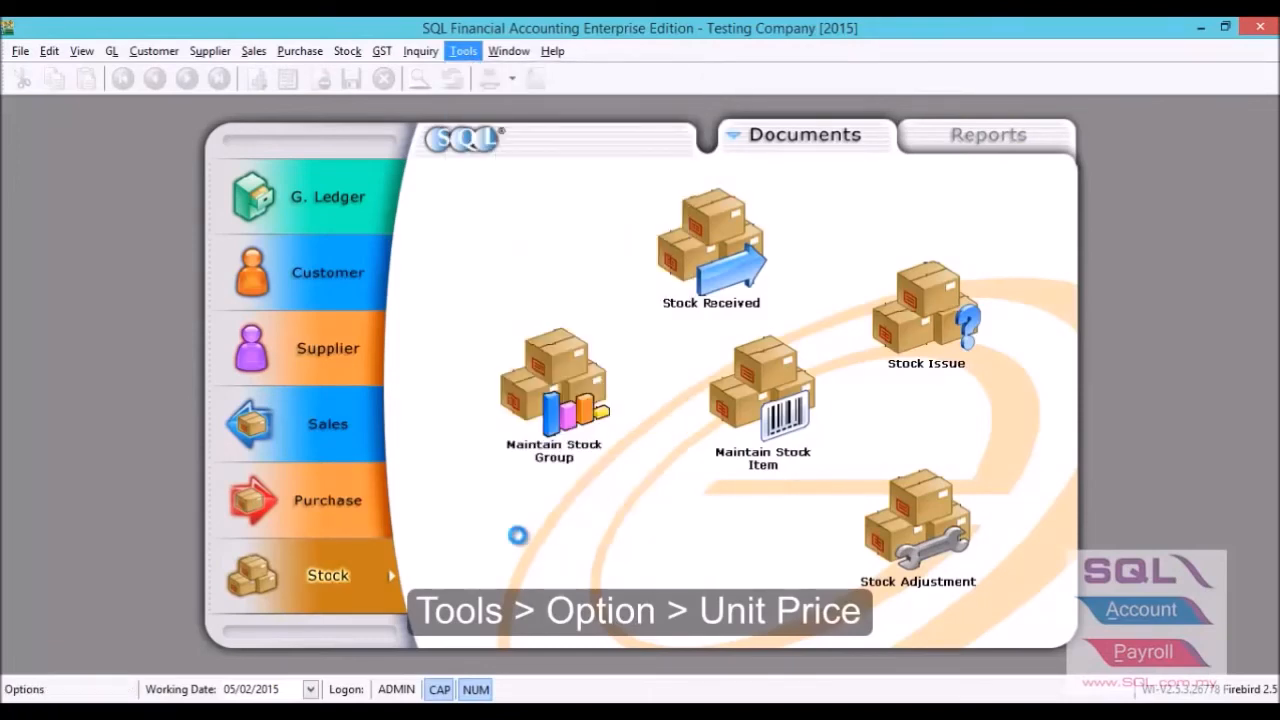
{"action": "left_click", "coordinate": [462, 52]}
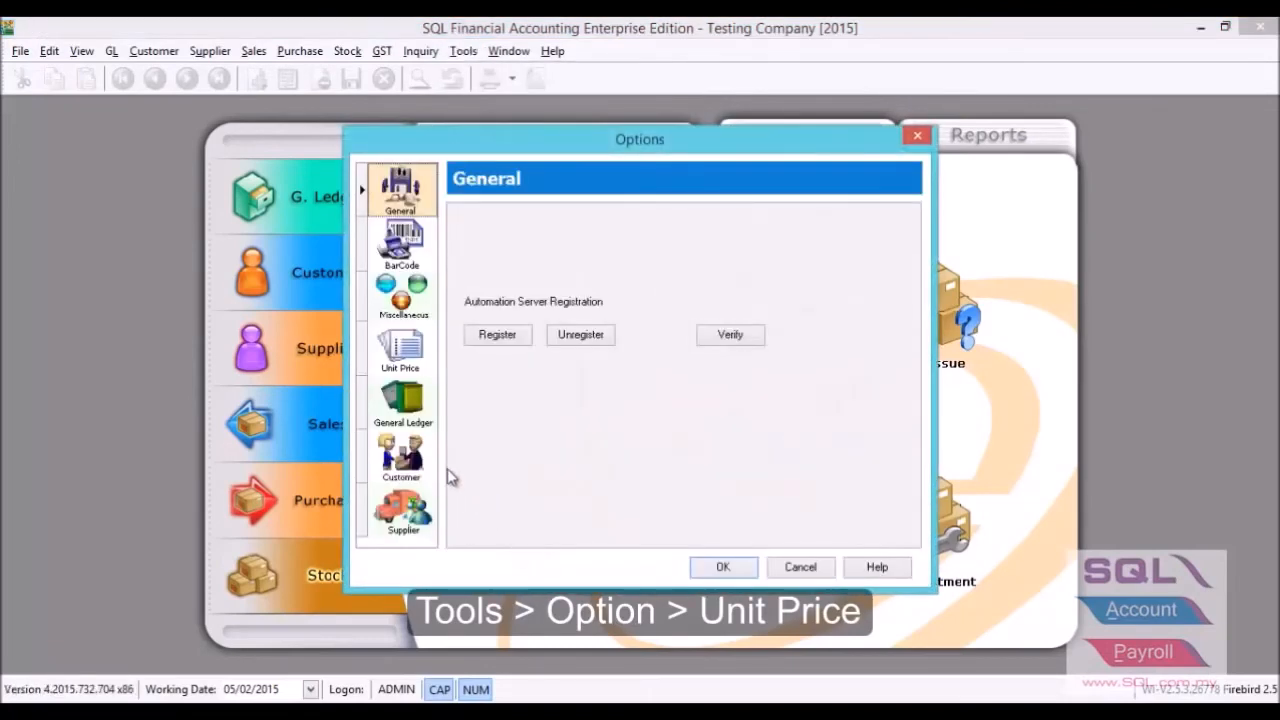
{"action": "left_click", "coordinate": [400, 348]}
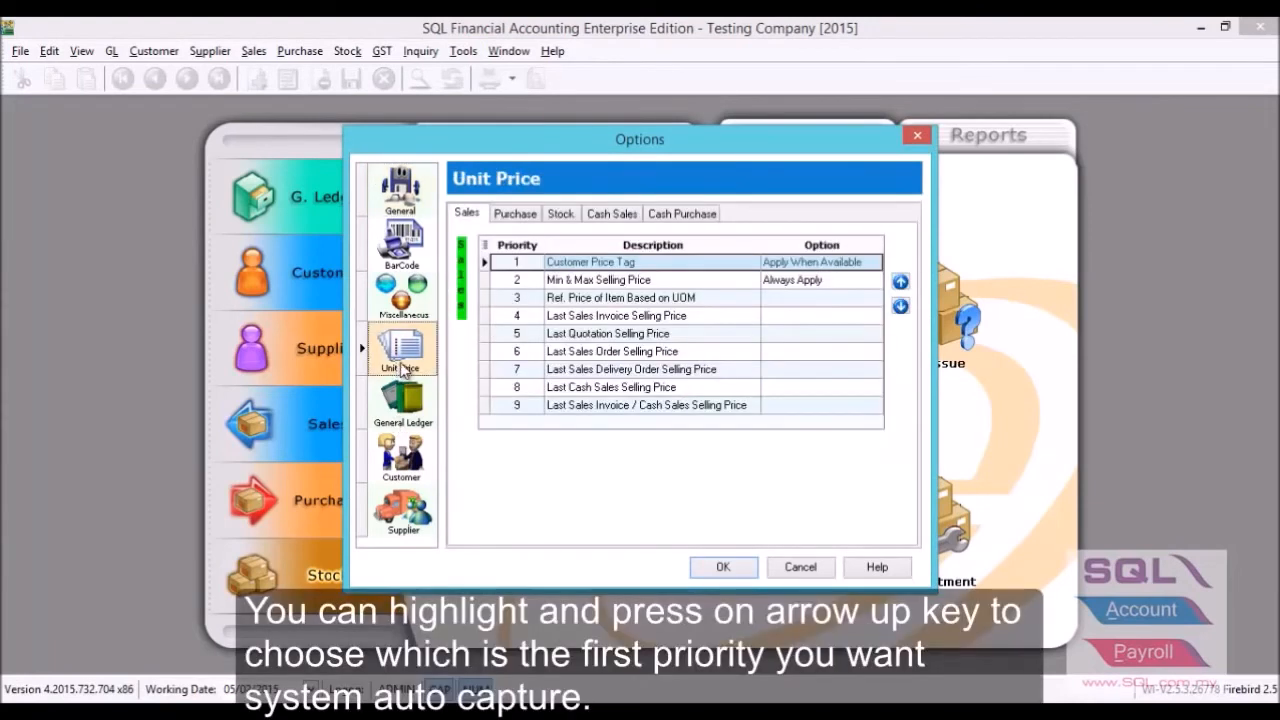
{"action": "mouse_move", "coordinate": [570, 332]}
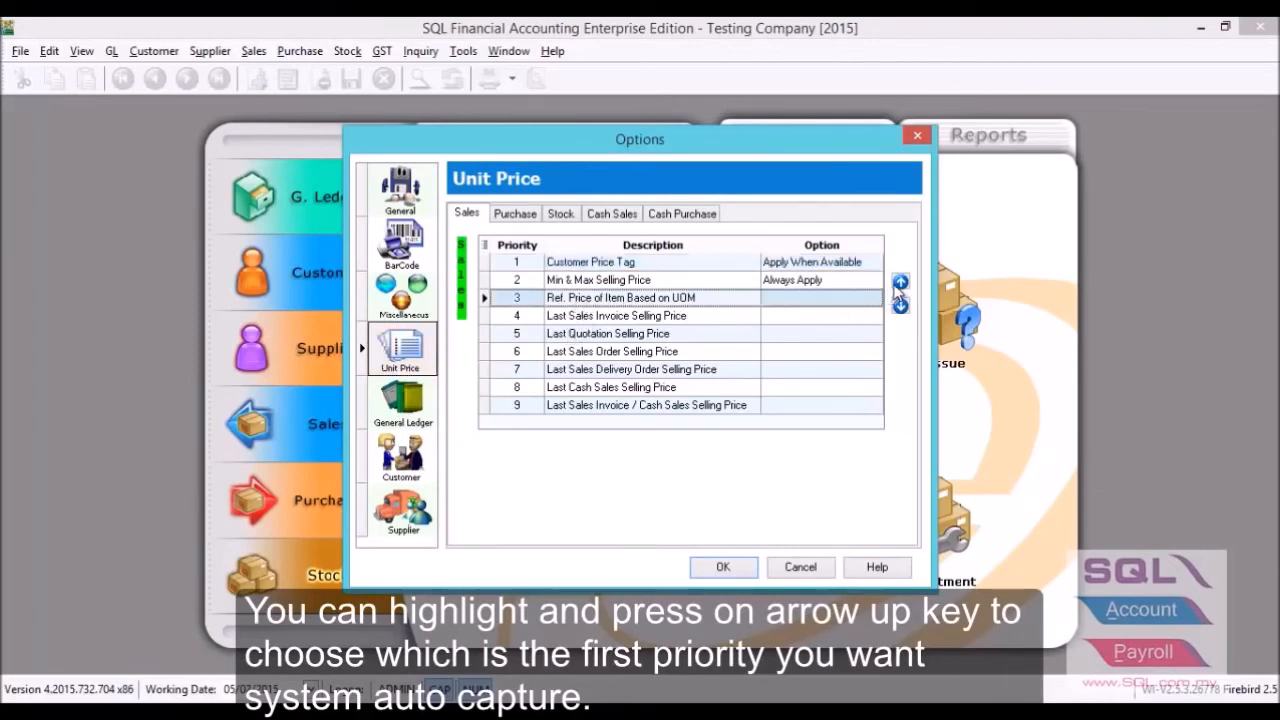
- Make Ref. Price Based on UOM the first sales priority, applied when available
{"action": "left_click", "coordinate": [900, 282]}
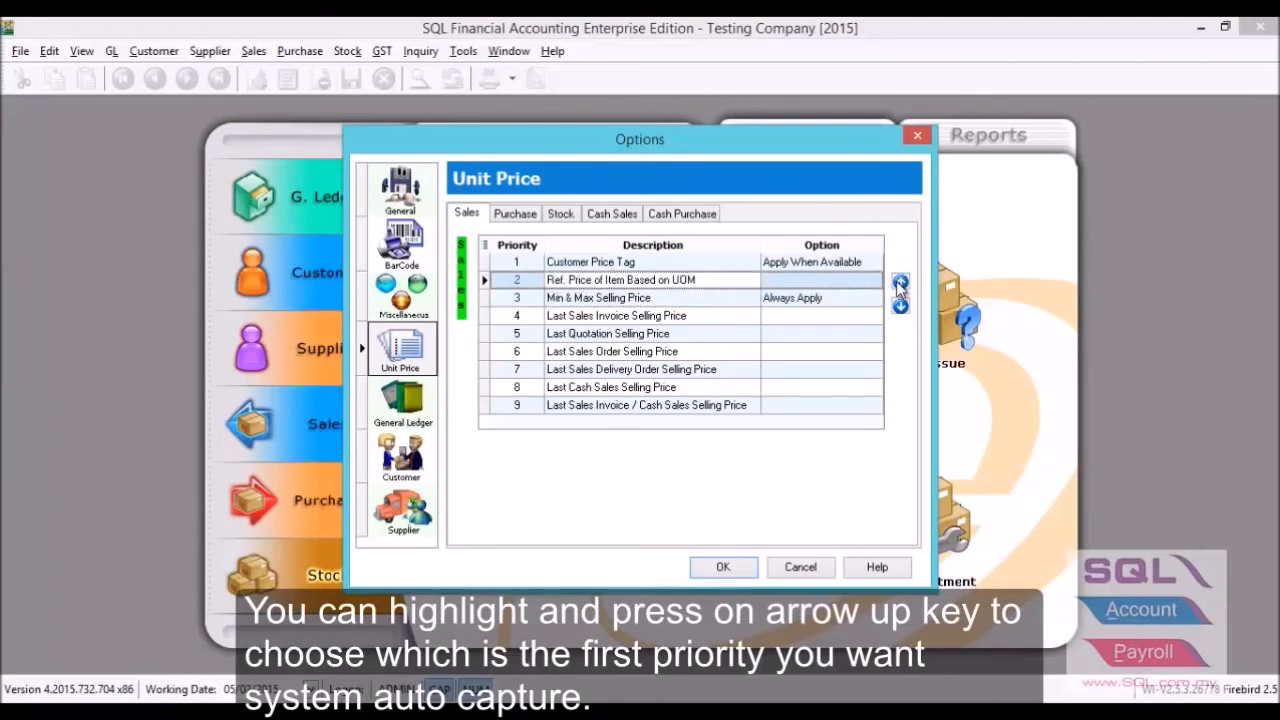
{"action": "left_click", "coordinate": [900, 280]}
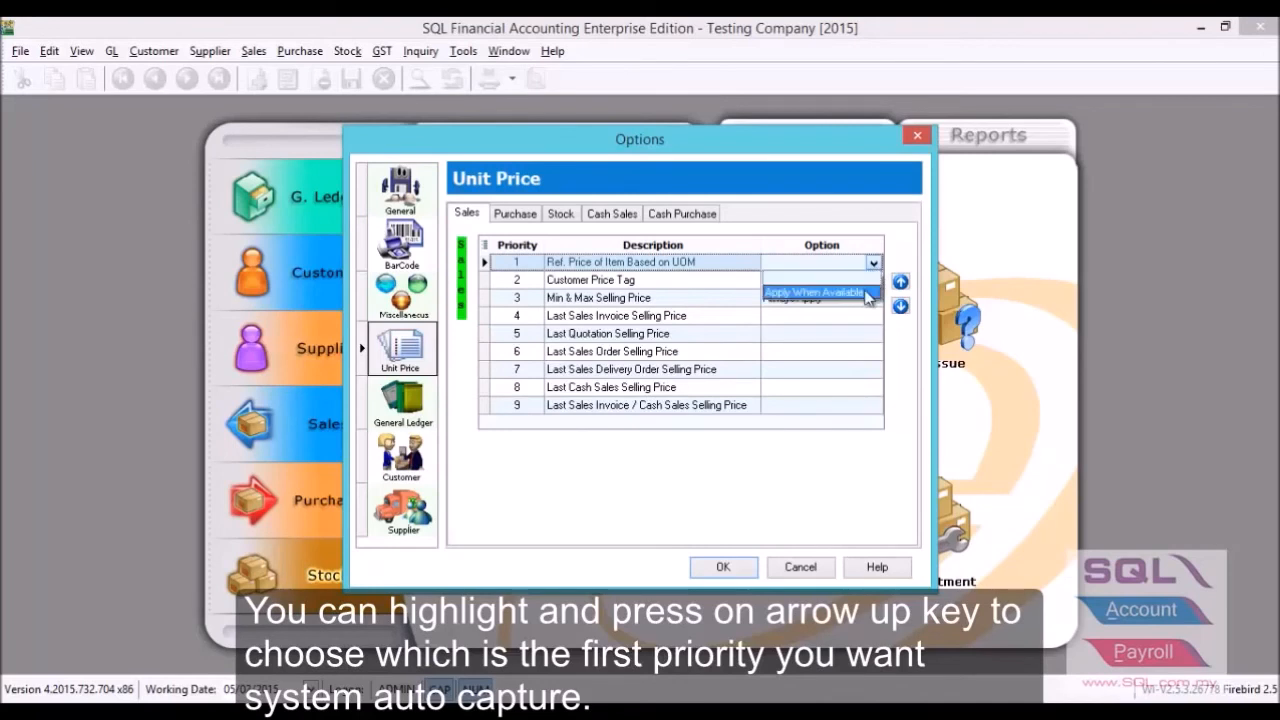
{"action": "left_click", "coordinate": [812, 292]}
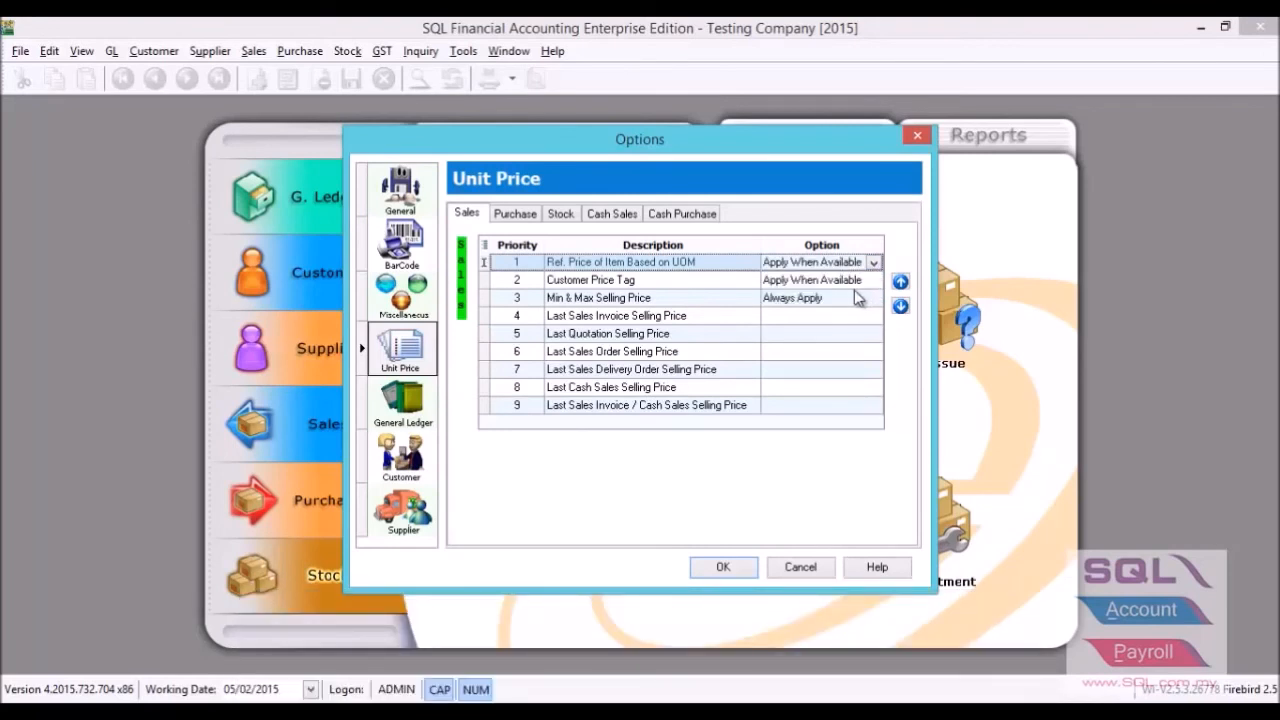
- Make Last Sales Invoice Selling Price second priority, applied when available, and confirm the options
{"action": "left_click", "coordinate": [616, 316]}
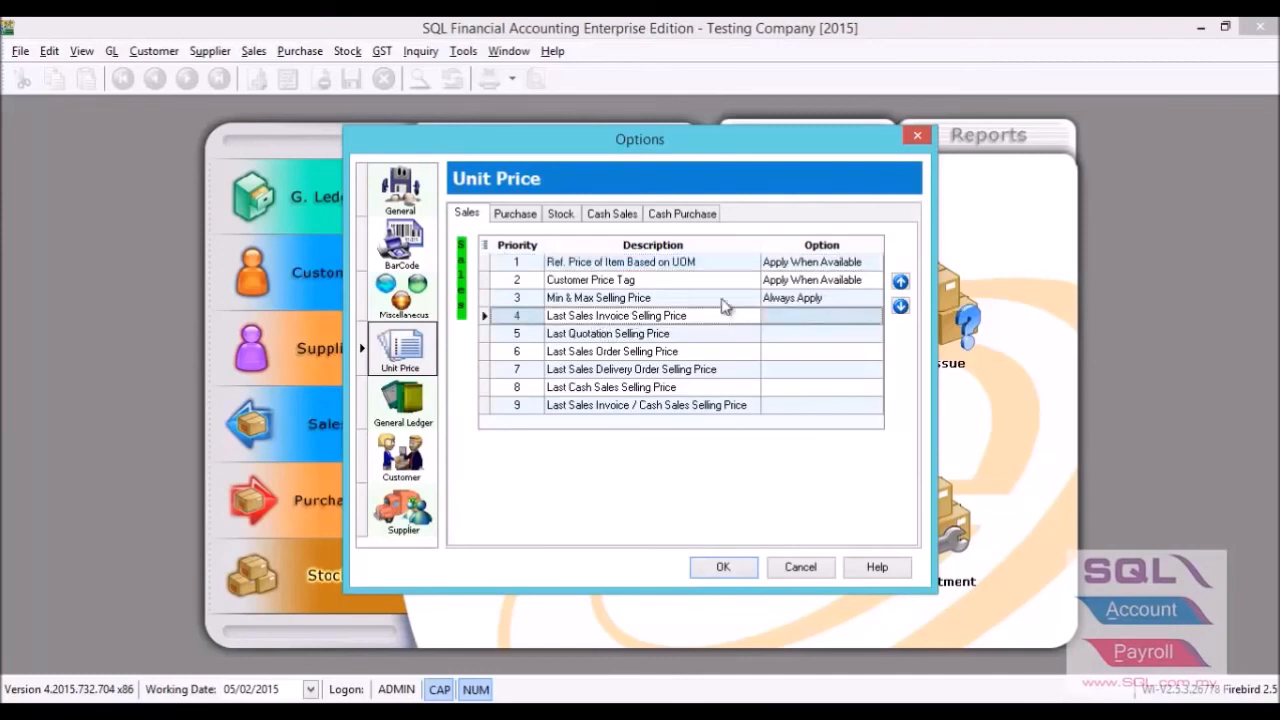
{"action": "left_click", "coordinate": [900, 280]}
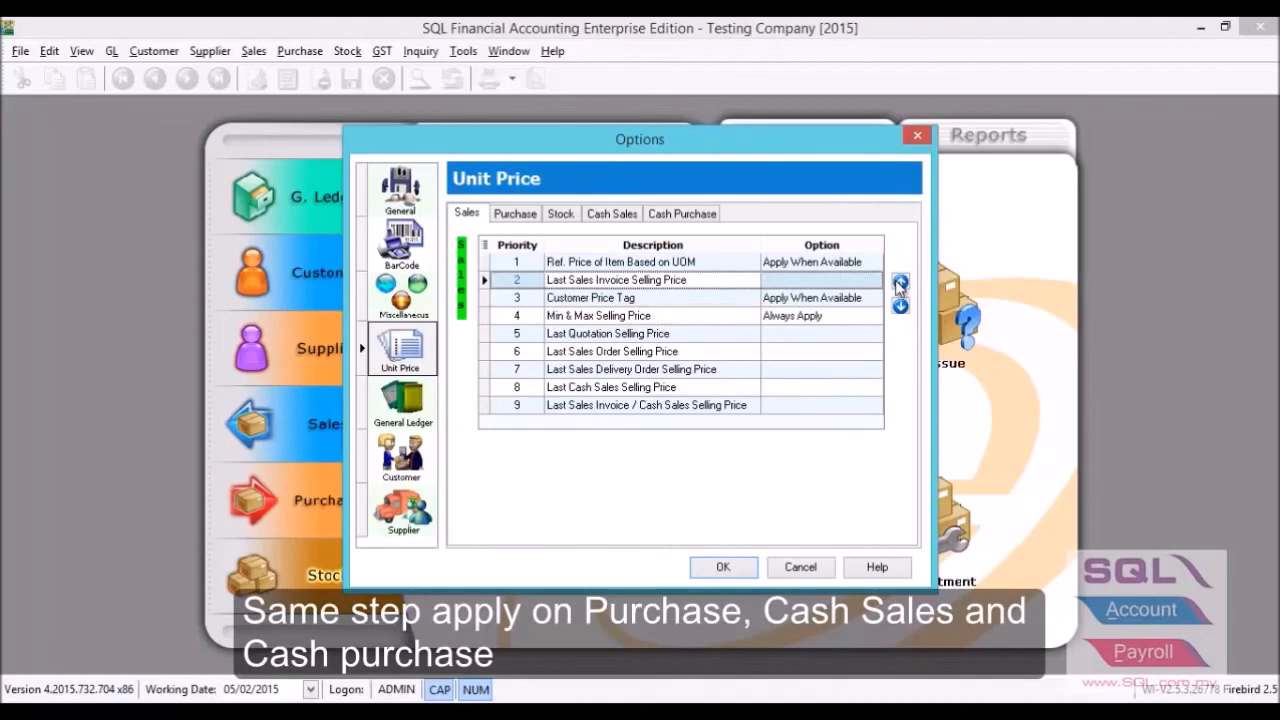
{"action": "mouse_move", "coordinate": [864, 284]}
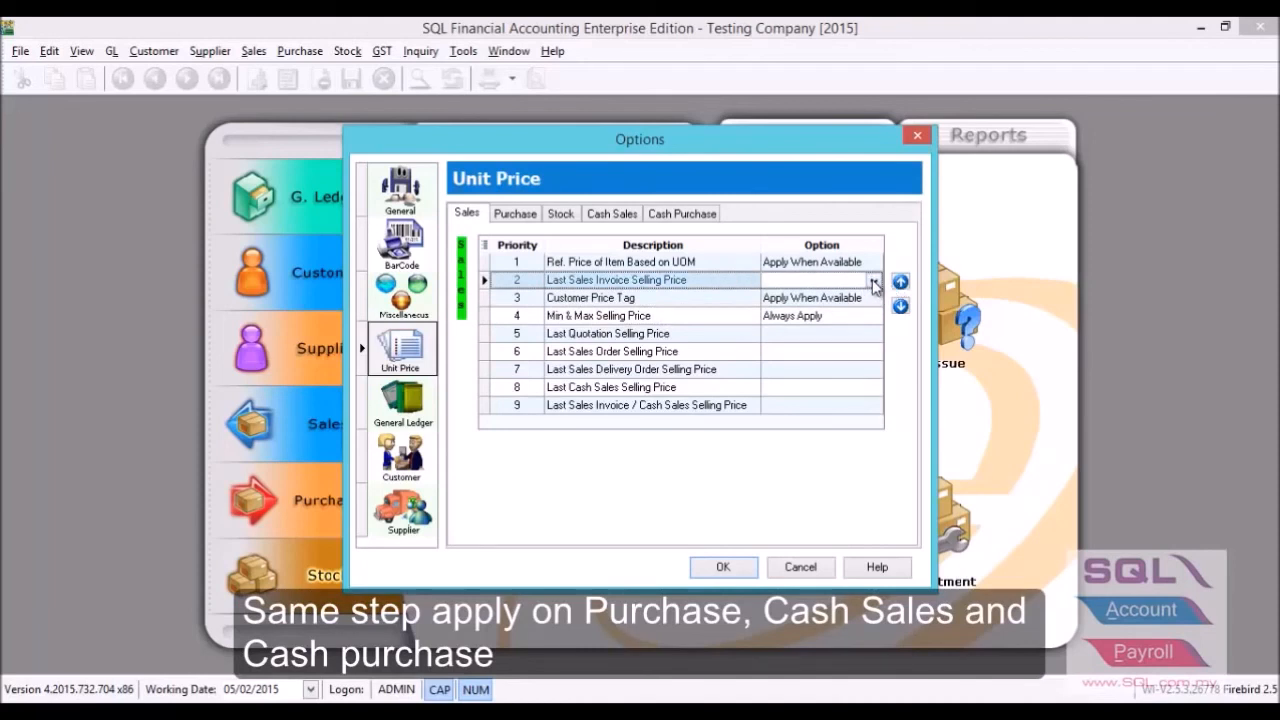
{"action": "left_click", "coordinate": [872, 280]}
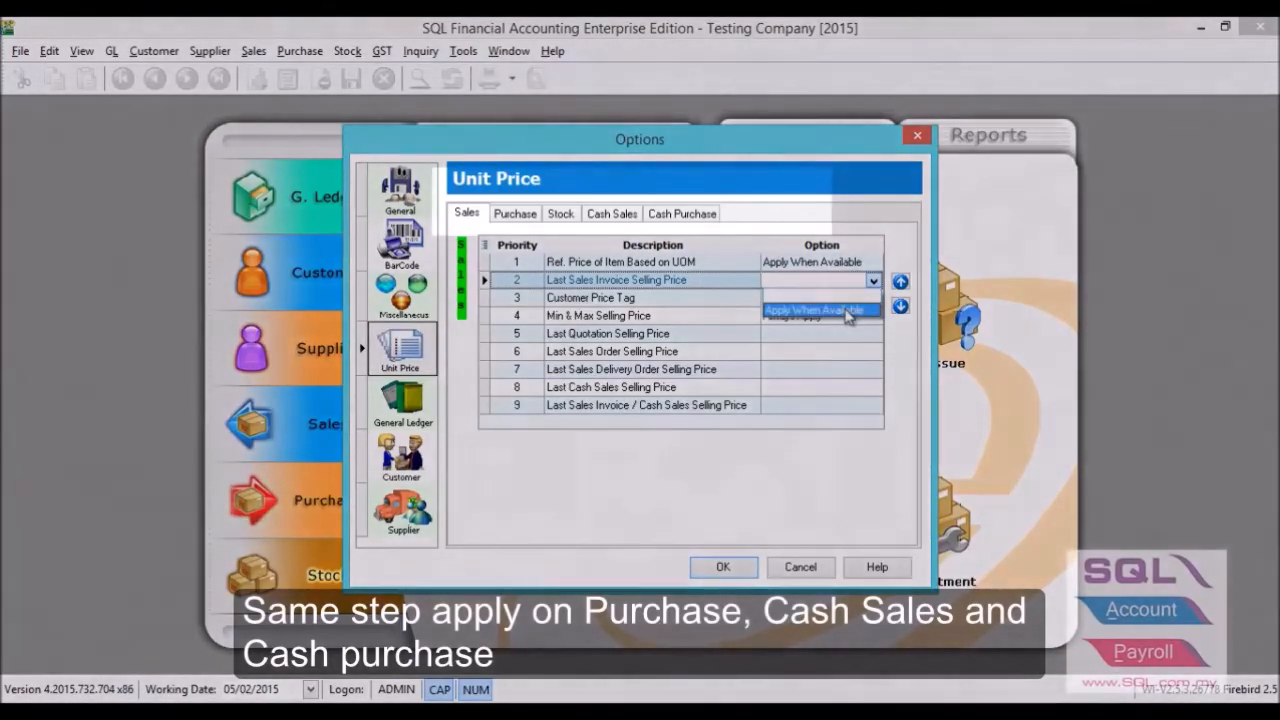
{"action": "left_click", "coordinate": [810, 308]}
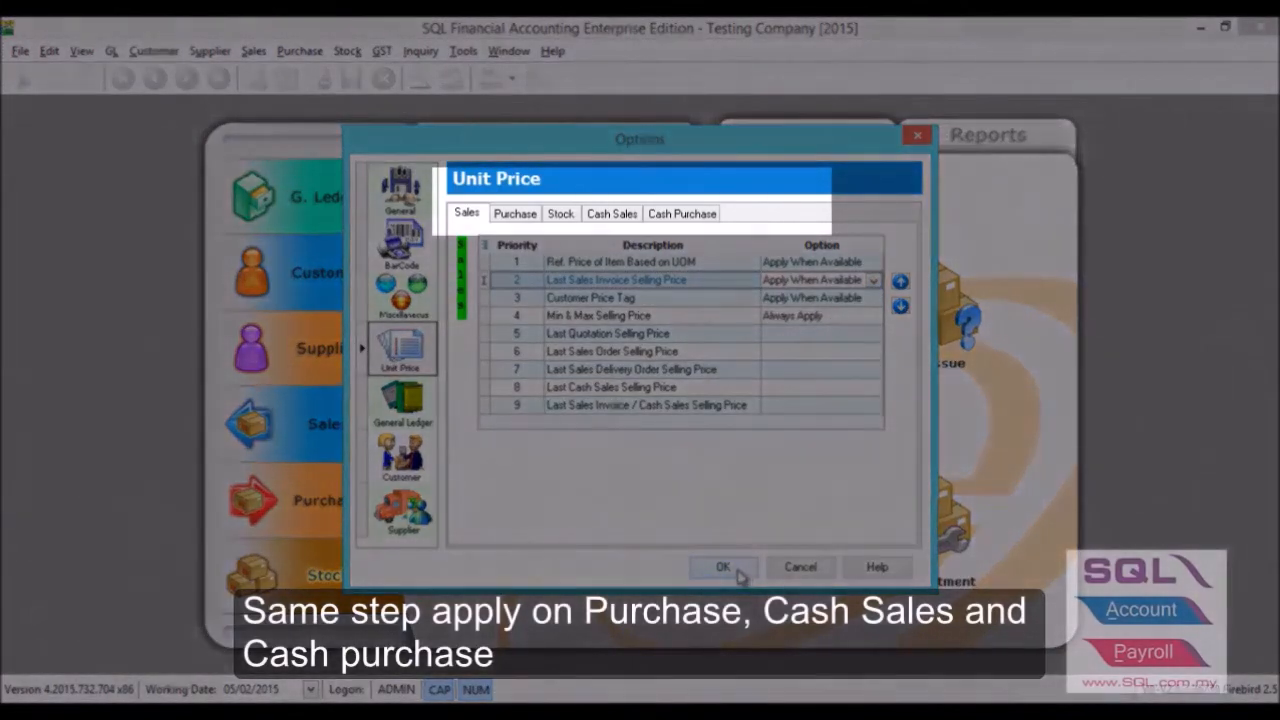
{"action": "left_click", "coordinate": [724, 568]}
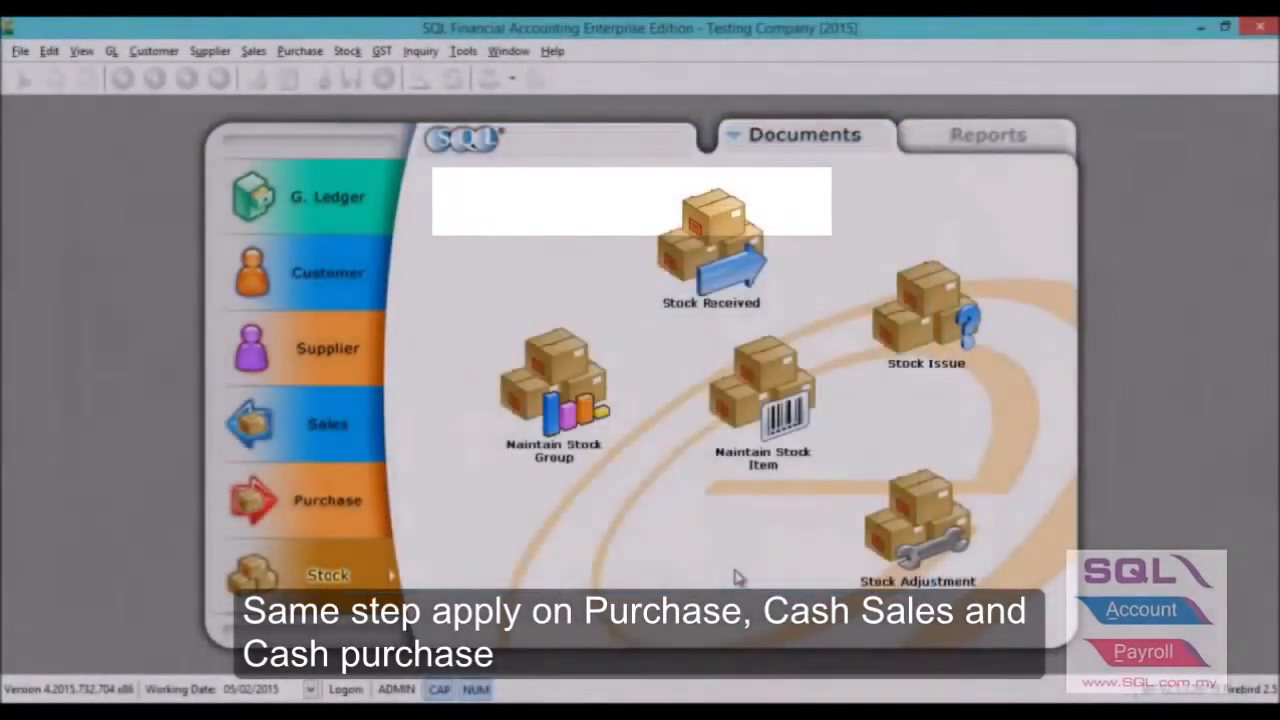